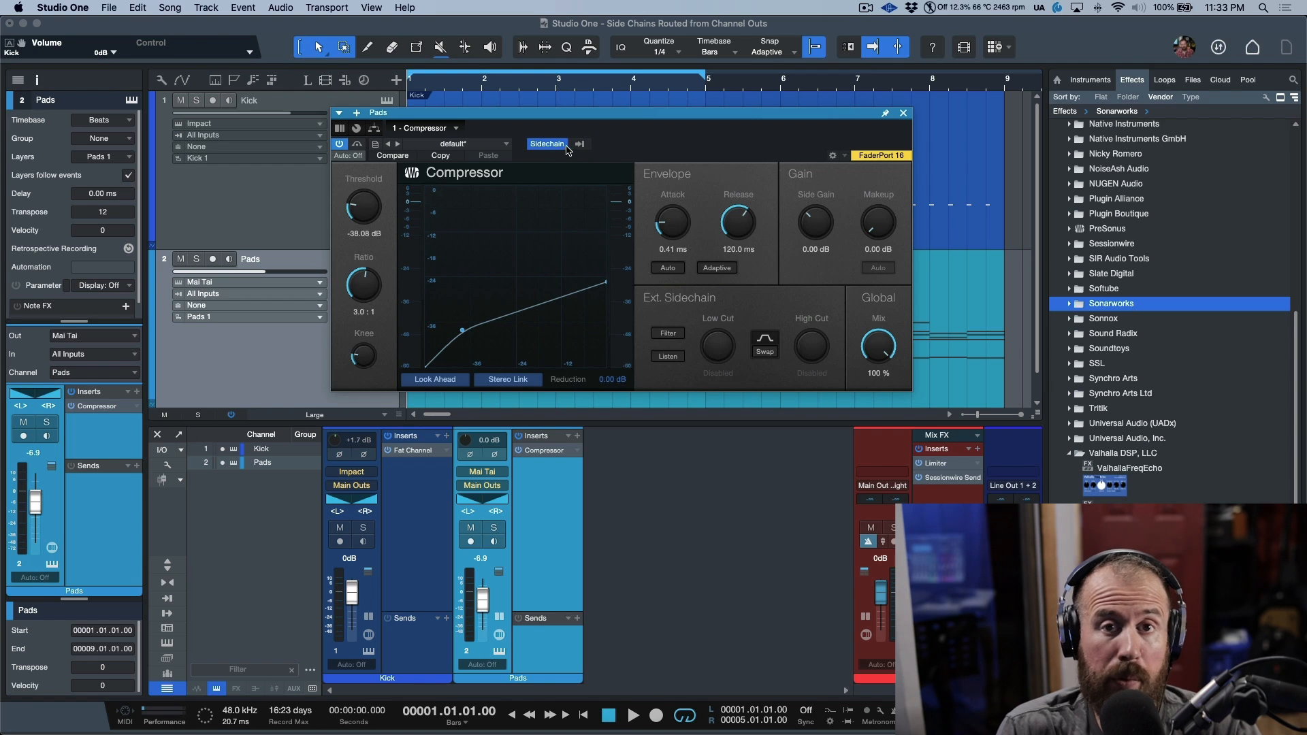
- Route the Kick channel as the external sidechain source of the Pads Compressor
click(546, 143)
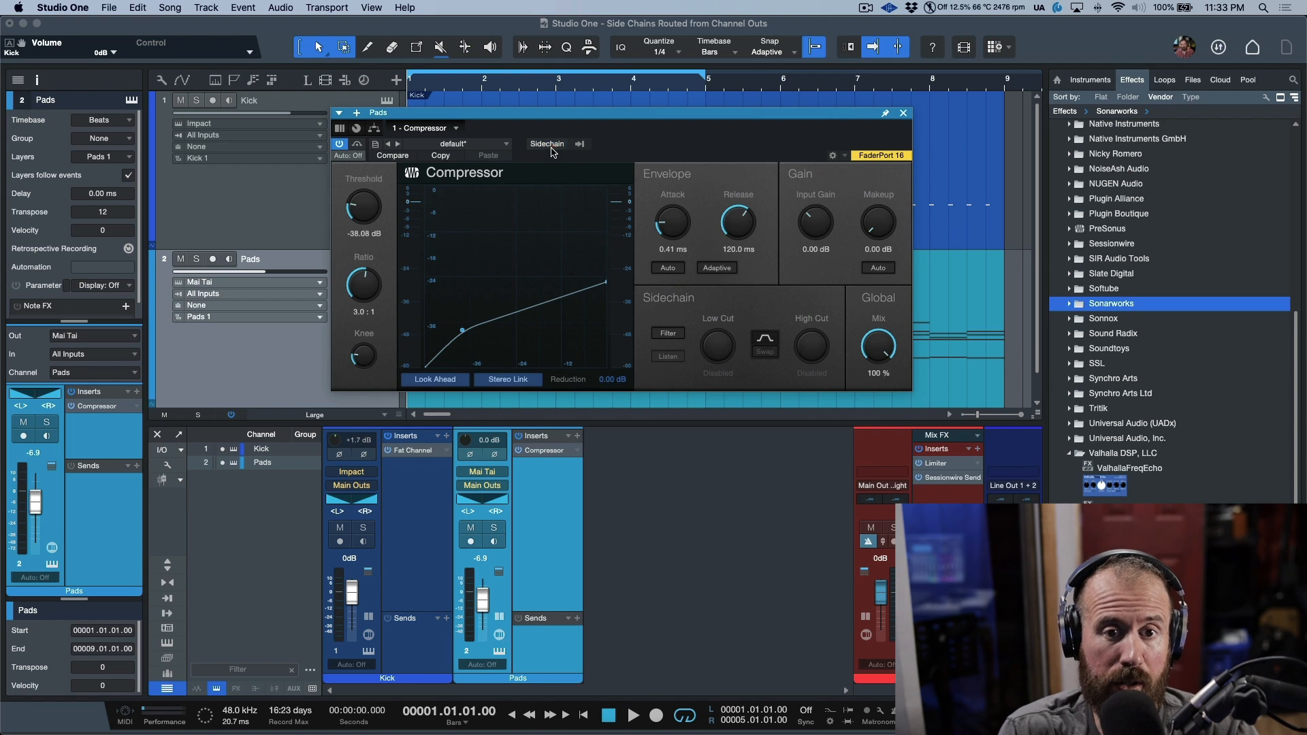
click(547, 143)
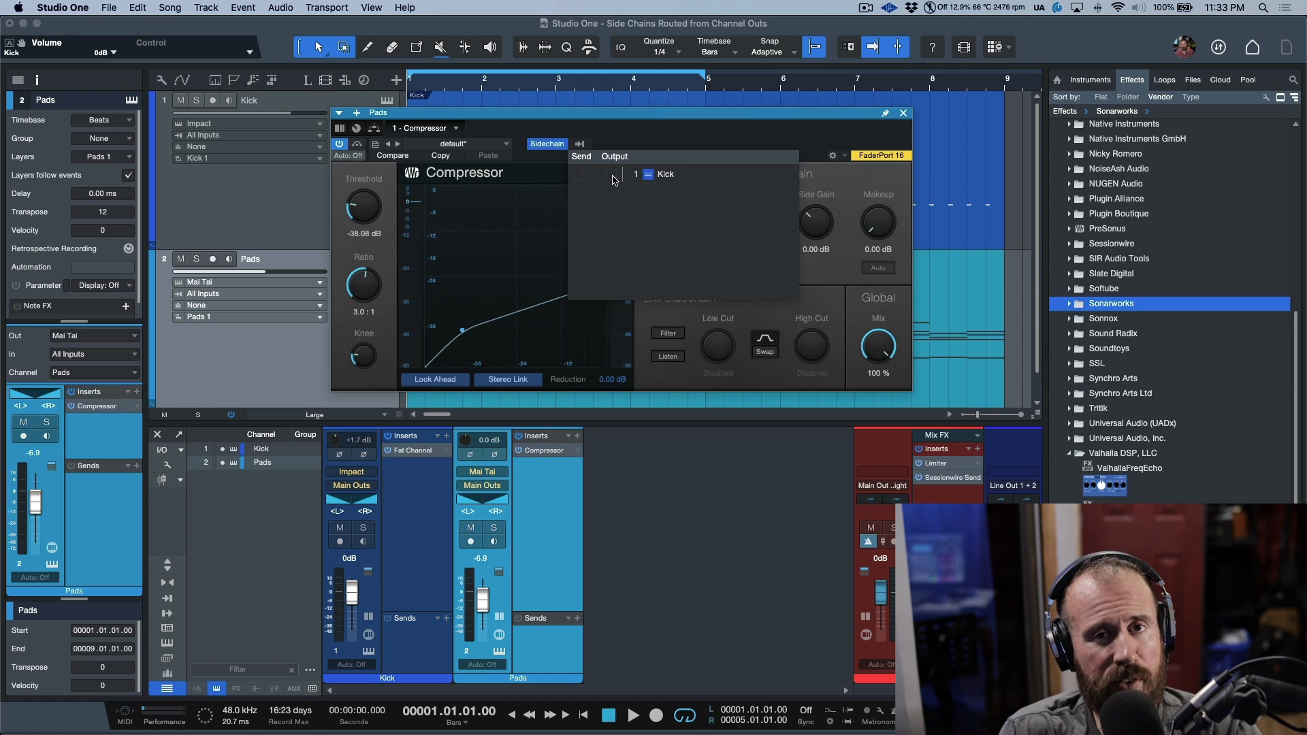
mouse_move(579, 176)
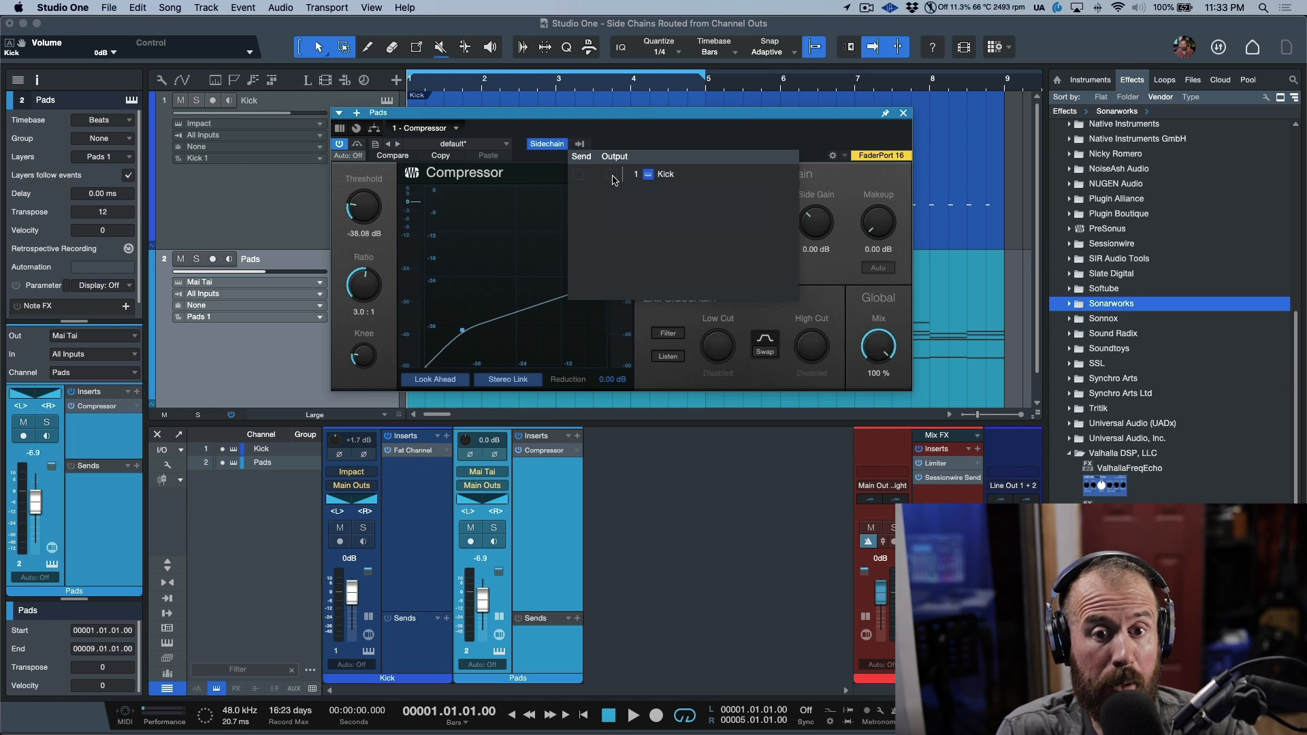
click(580, 177)
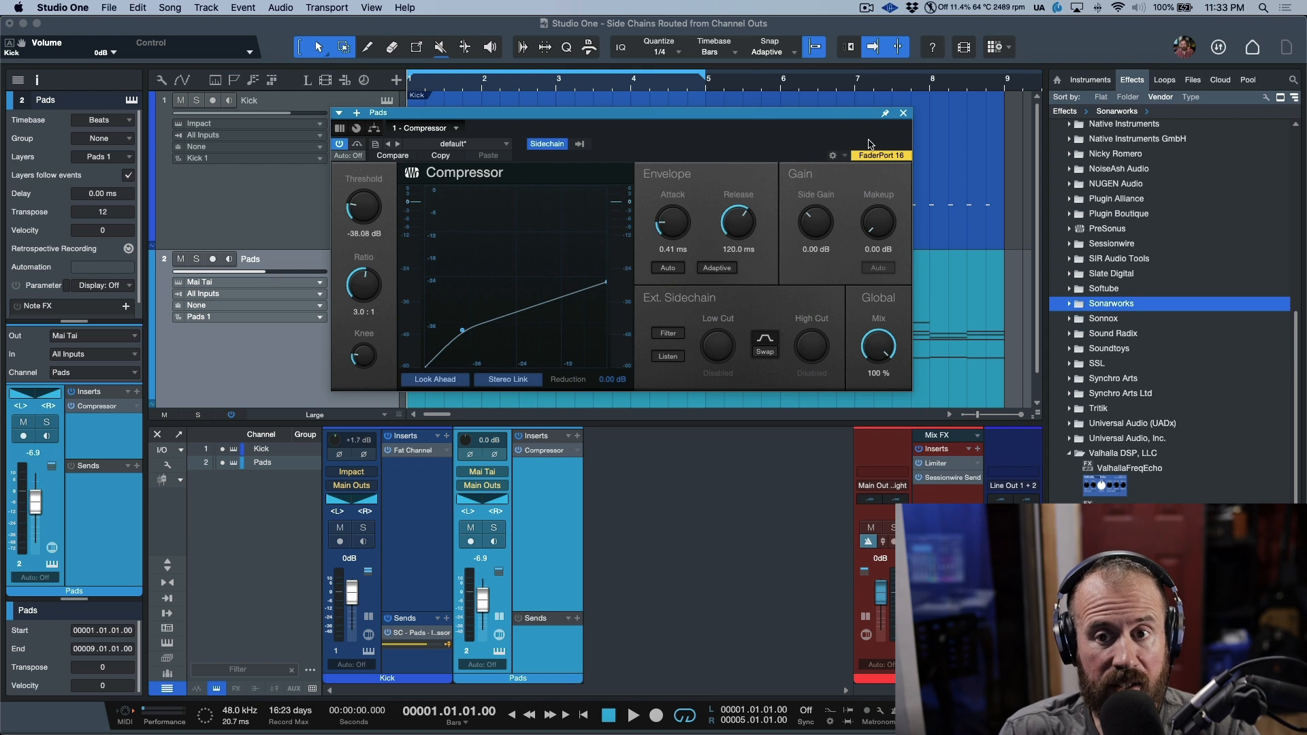
- Audition the ducking pads, then pull the Kick fader down to -oo and reopen the Compressor
click(903, 113)
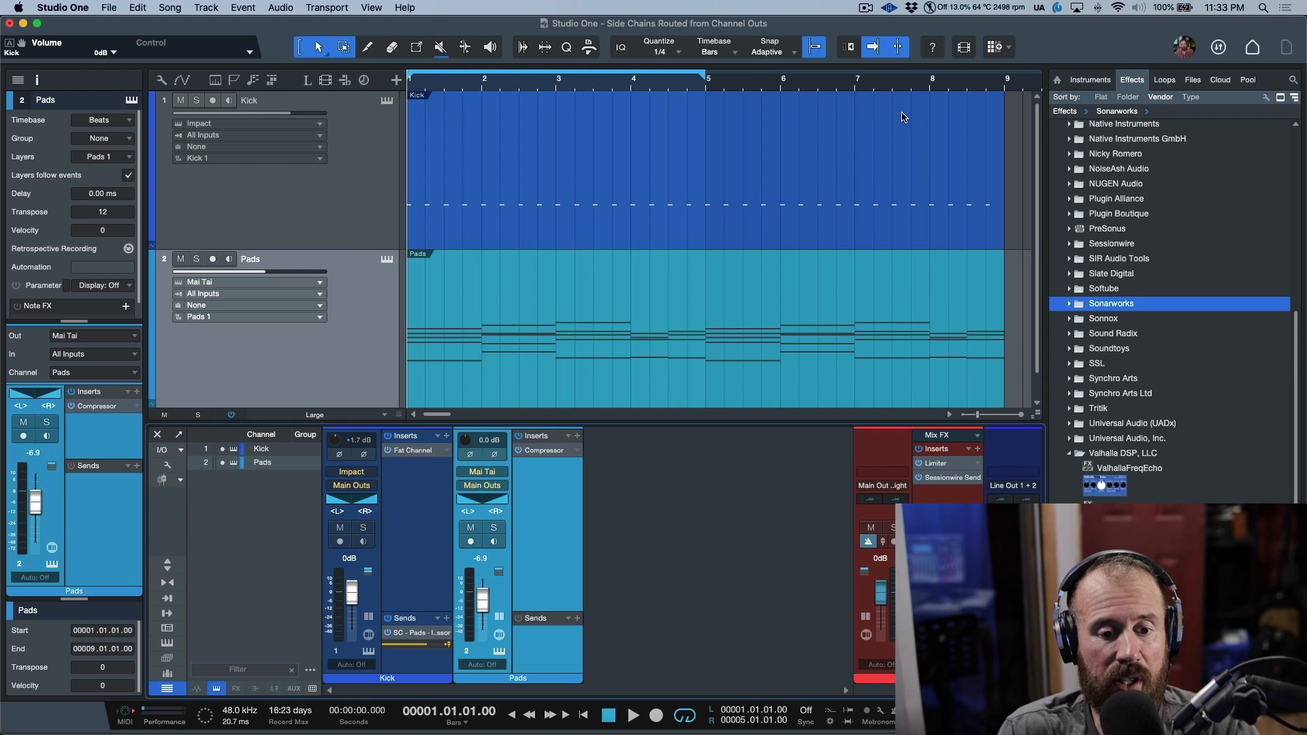
mouse_move(658, 237)
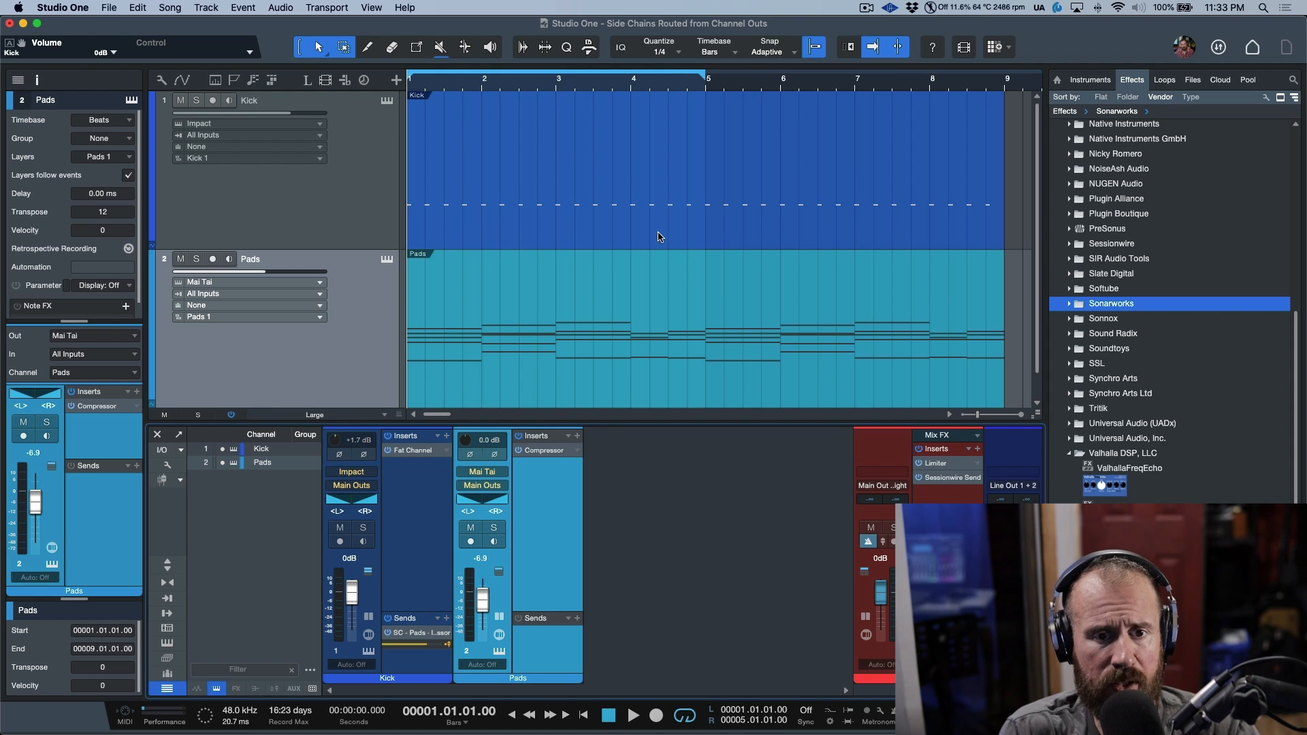
click(633, 715)
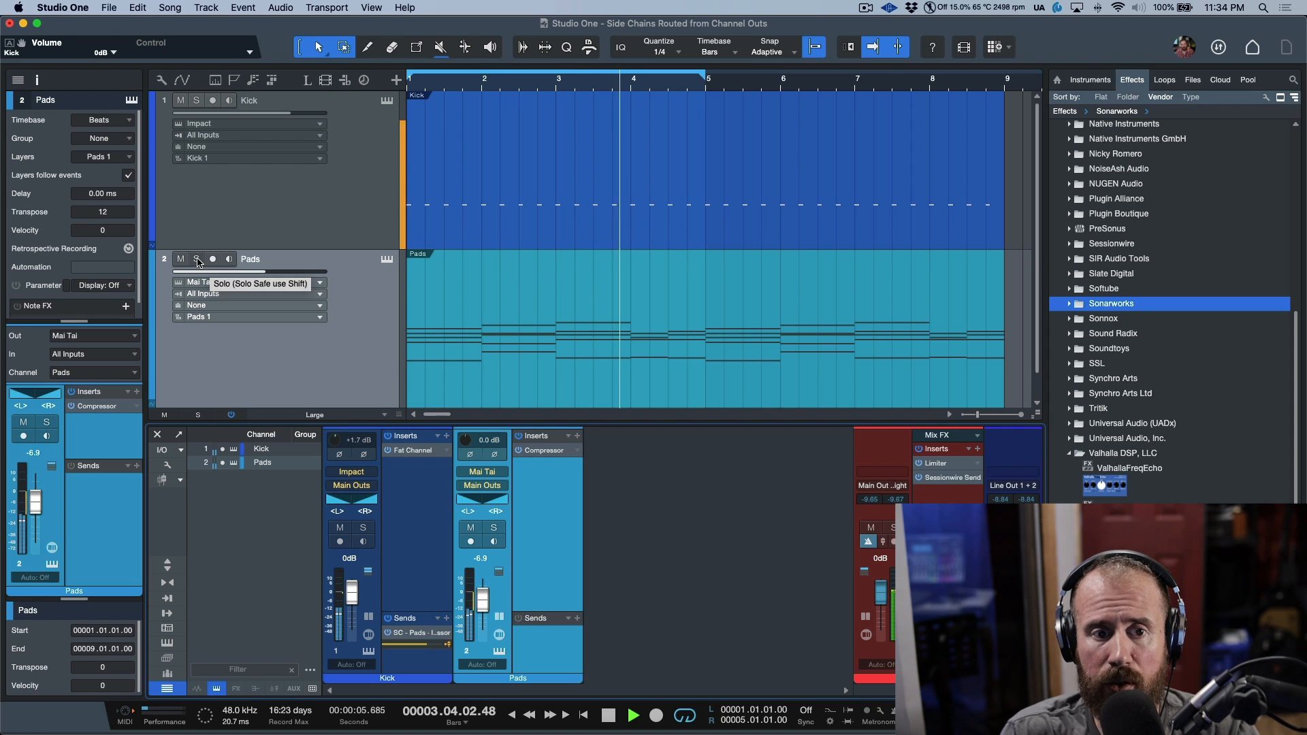
click(196, 258)
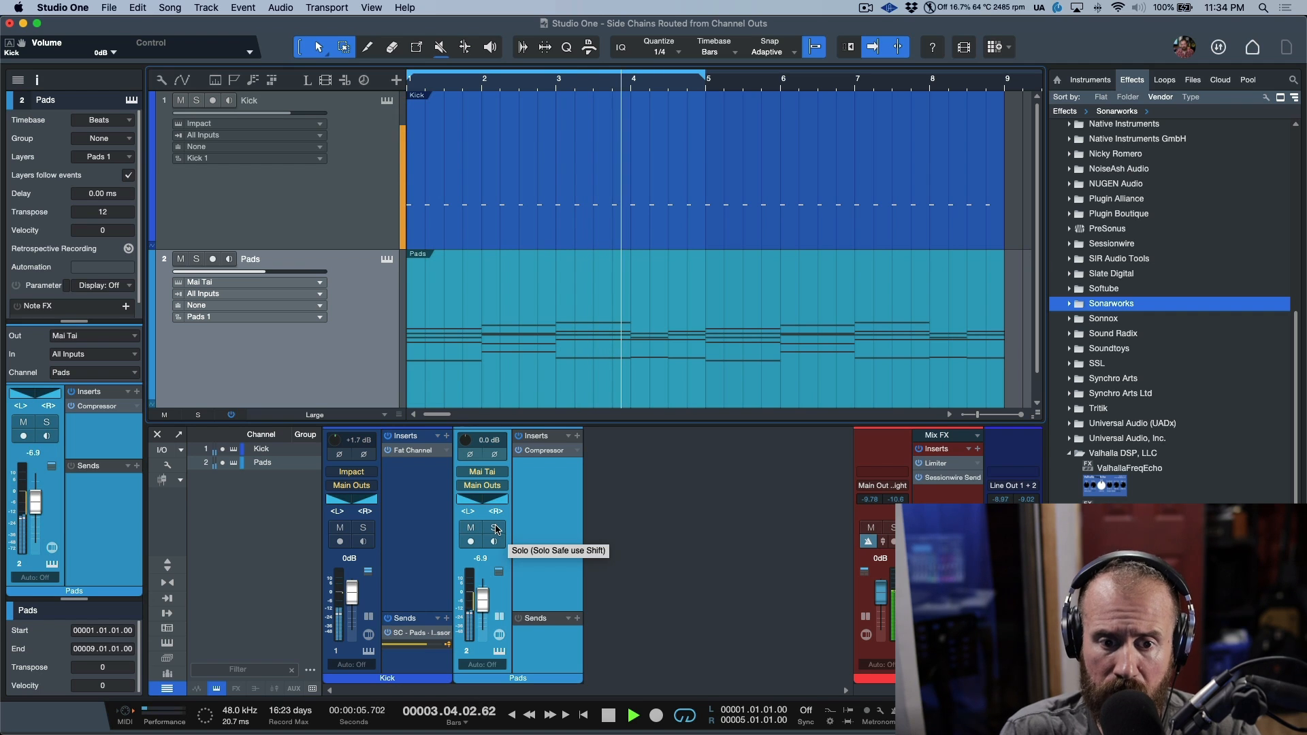
click(493, 528)
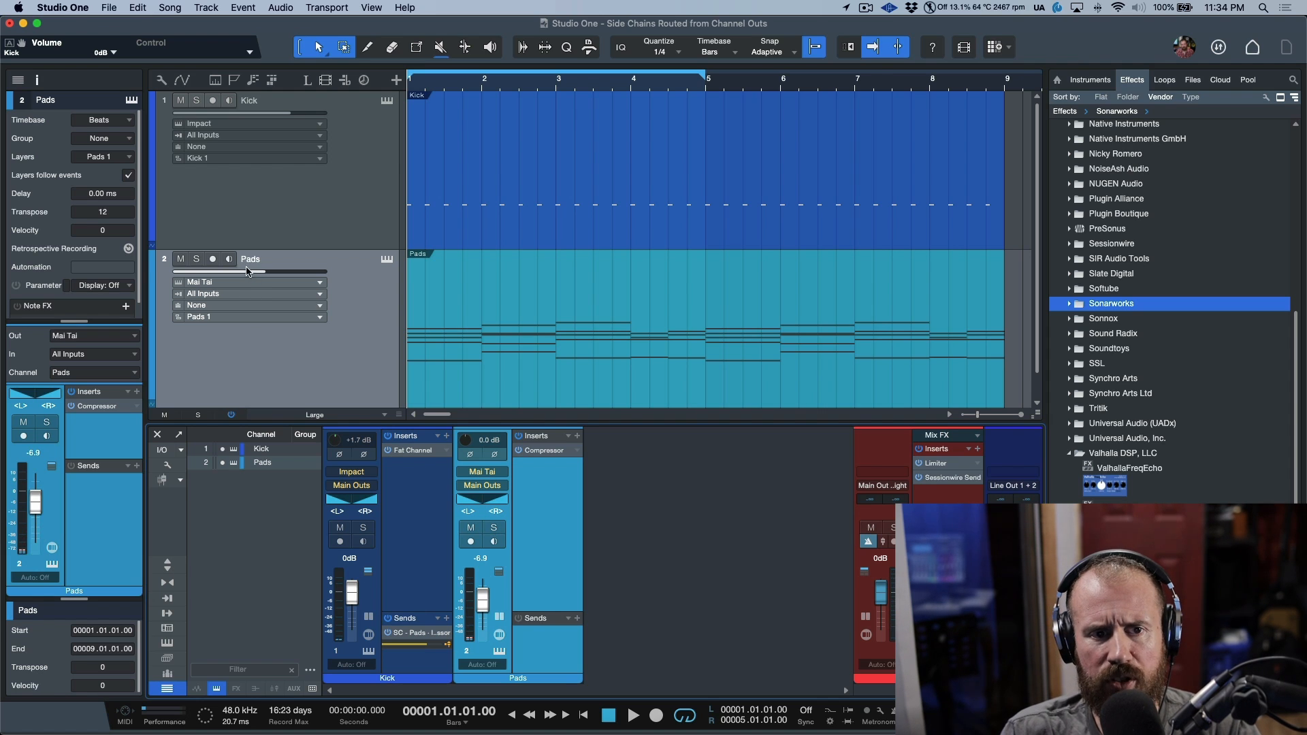
mouse_move(196, 258)
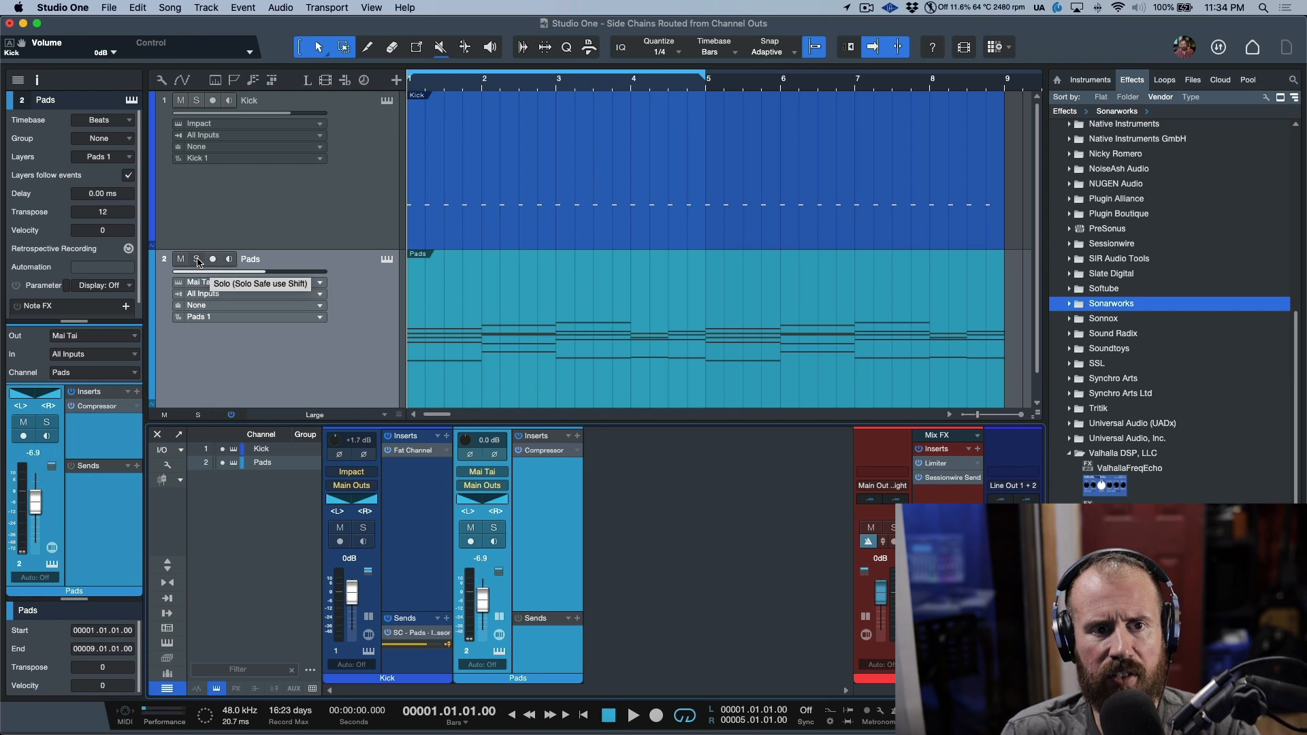
click(196, 258)
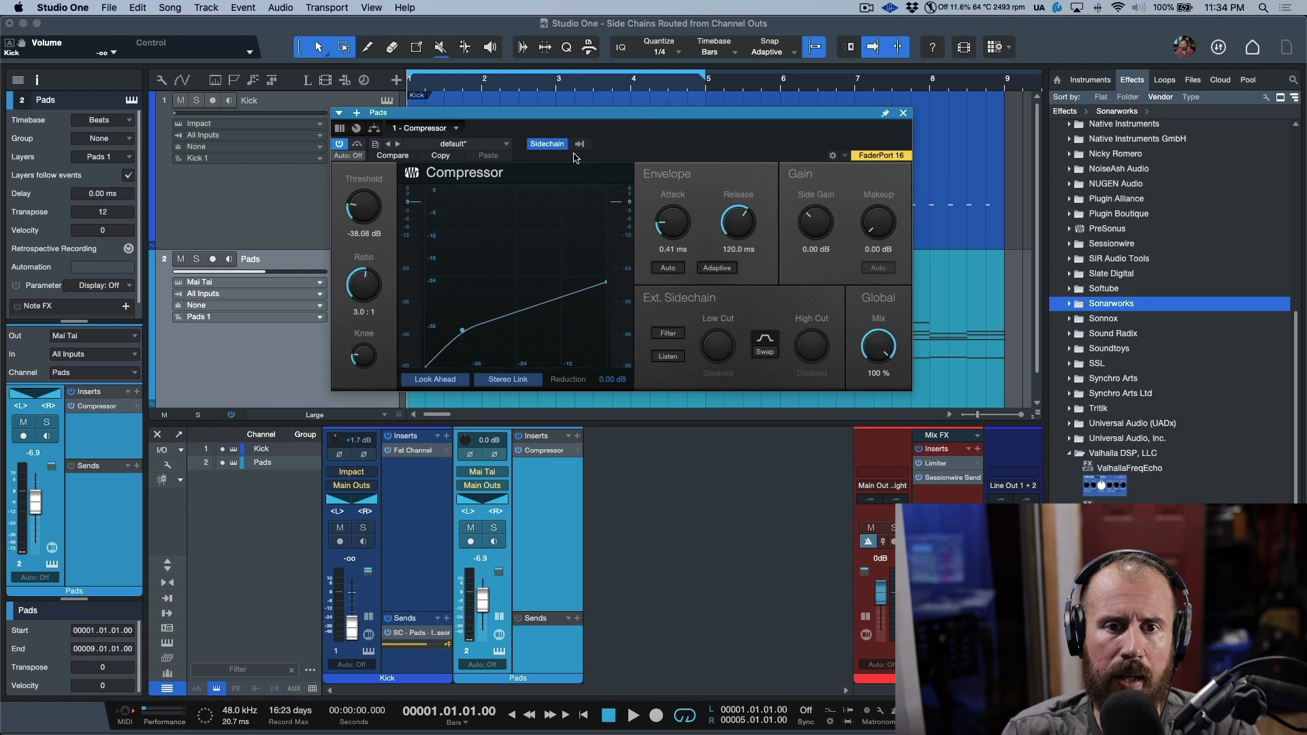
- Untick Kick in the Pads Compressor sidechain routing and close the plug-in window
click(547, 143)
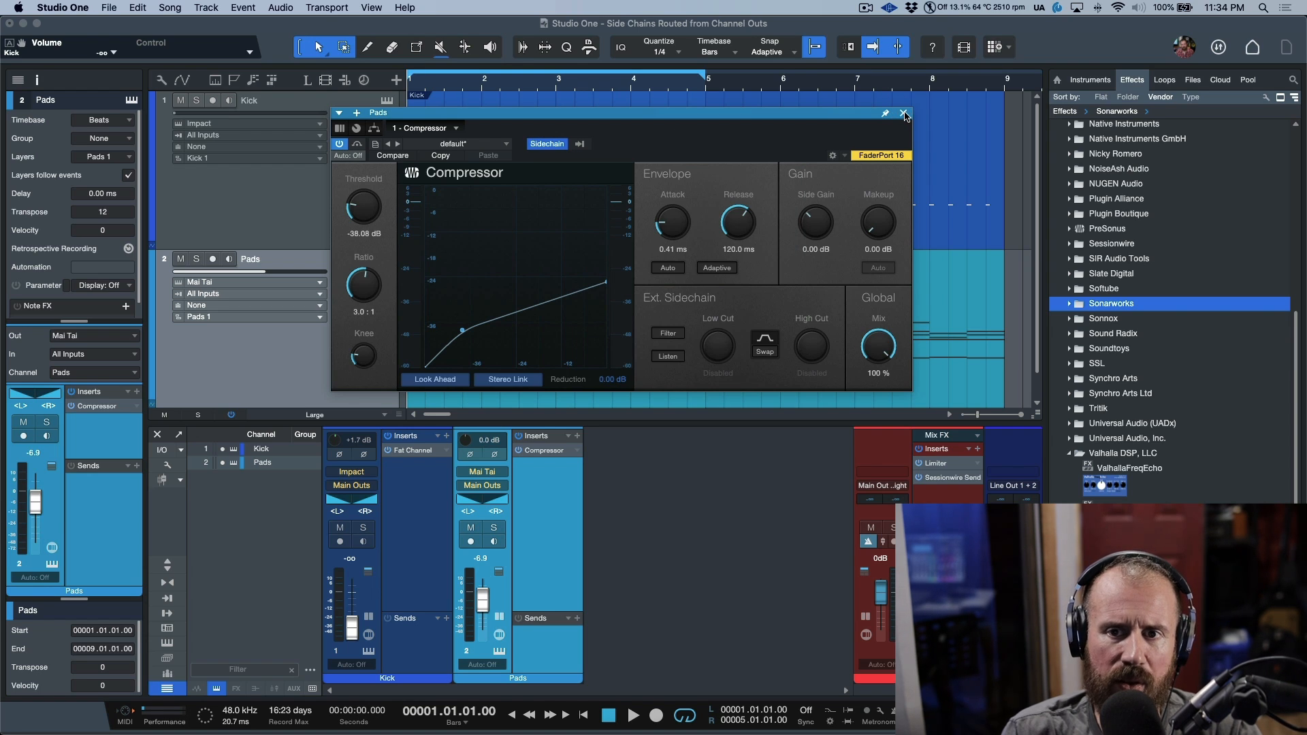
click(903, 113)
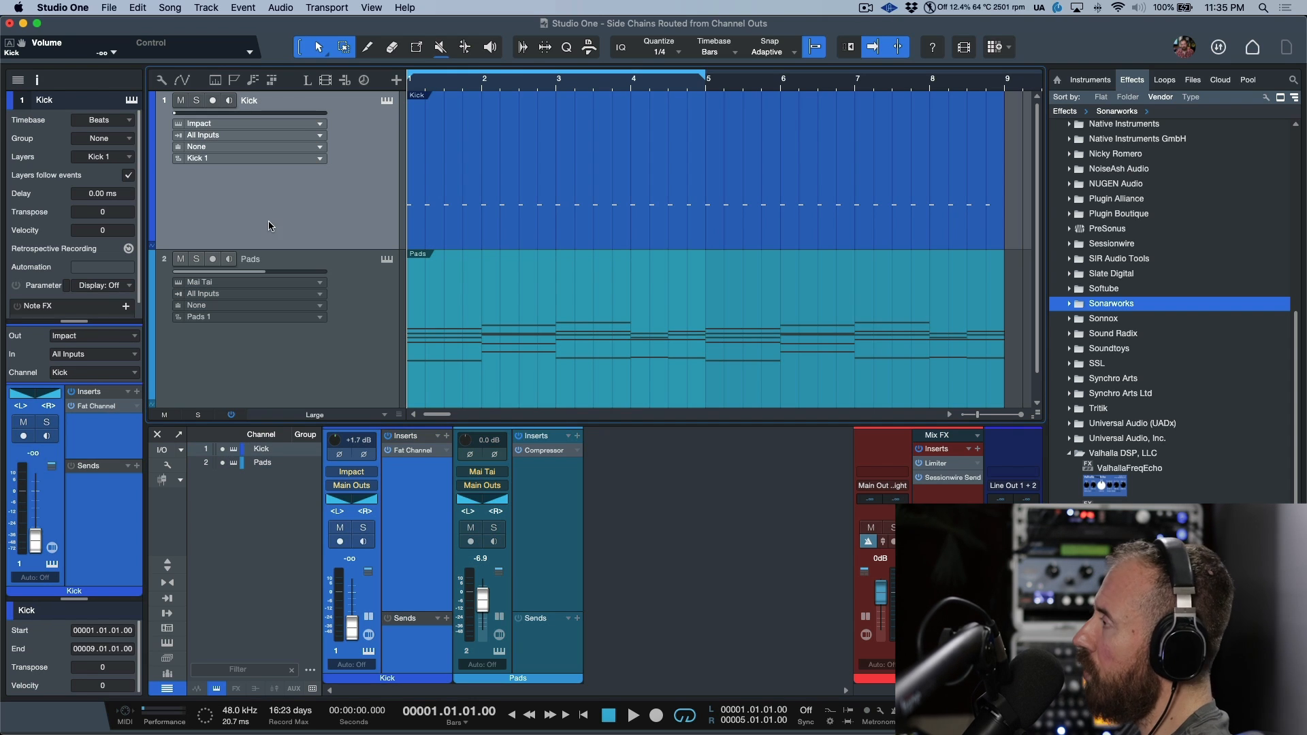
mouse_move(289, 220)
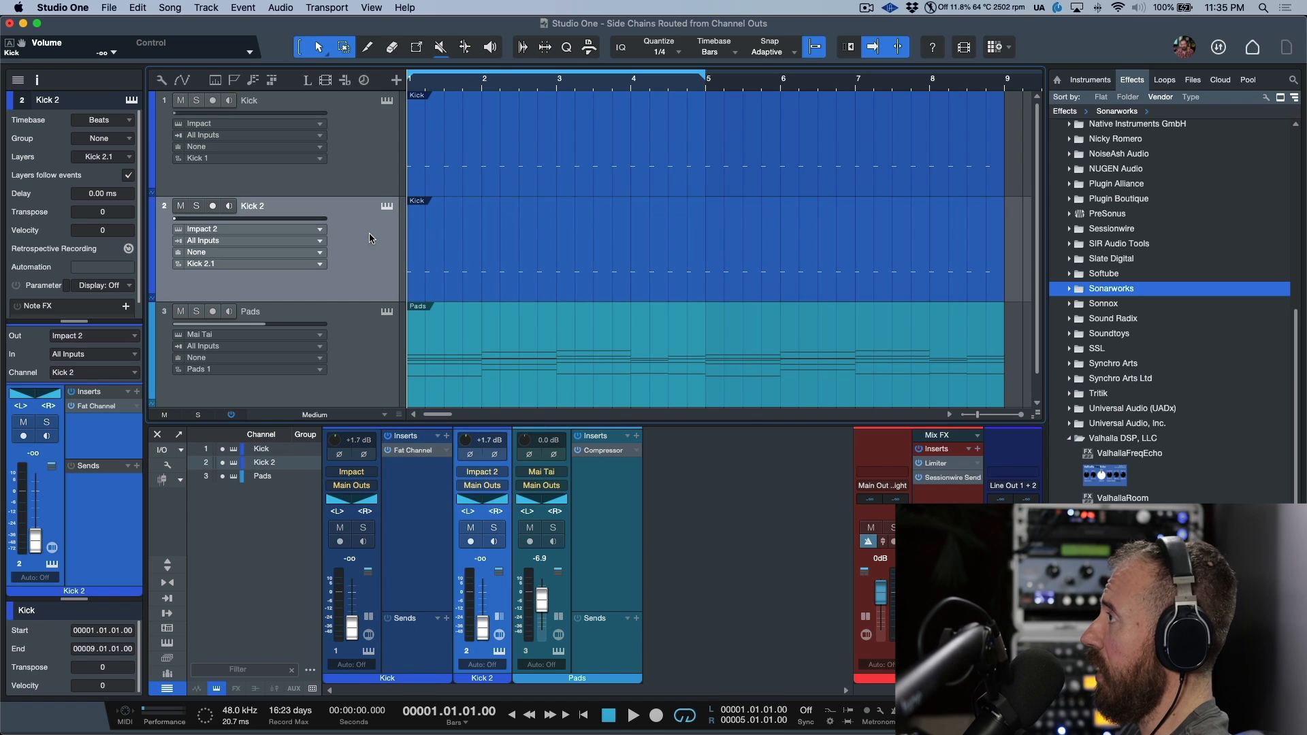
mouse_move(392, 171)
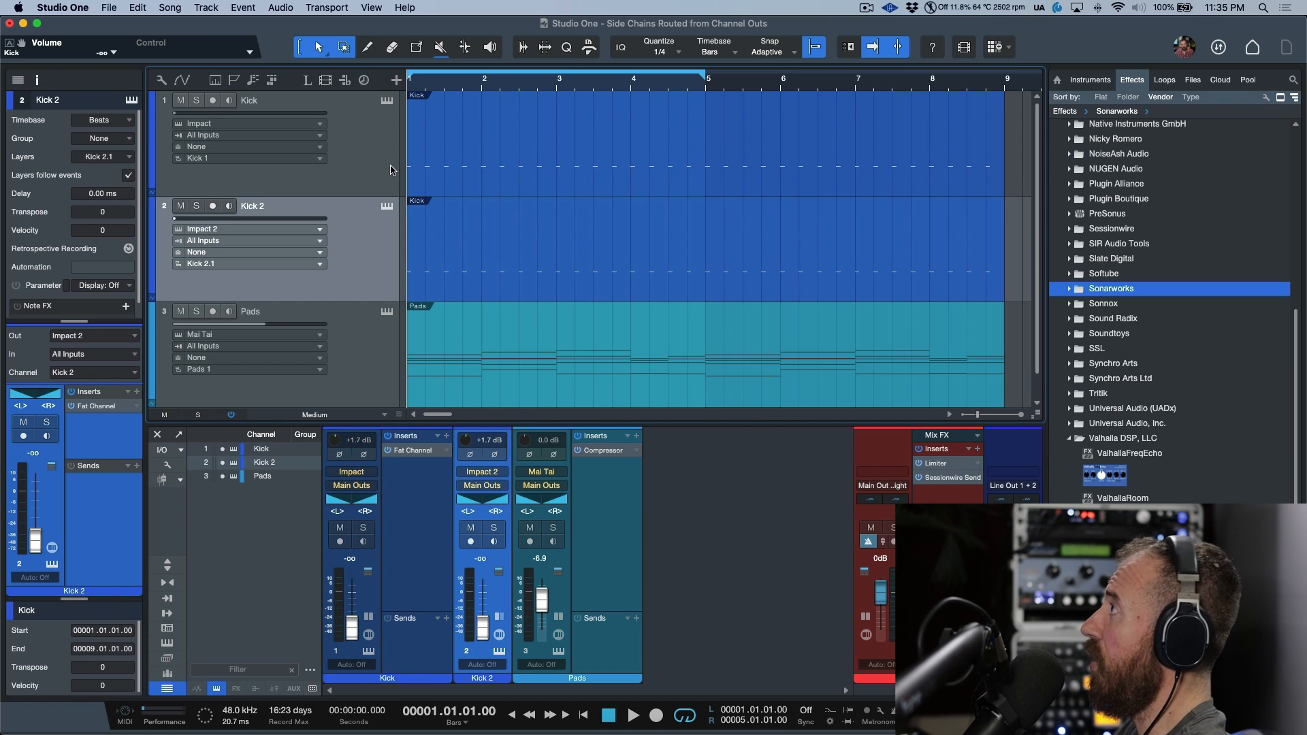
mouse_move(384, 231)
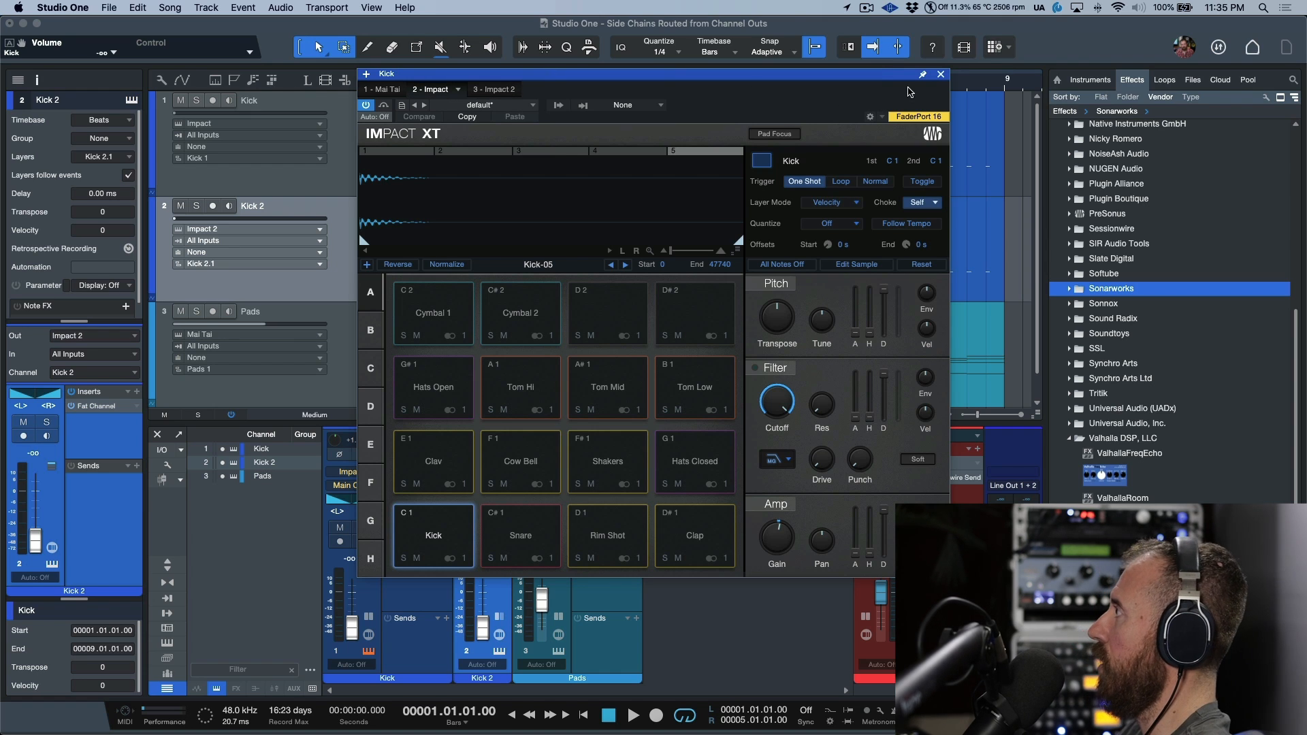
- Close the duplicate's Impact XT instrument and rename the duplicated track to 'Kick SC'
click(941, 73)
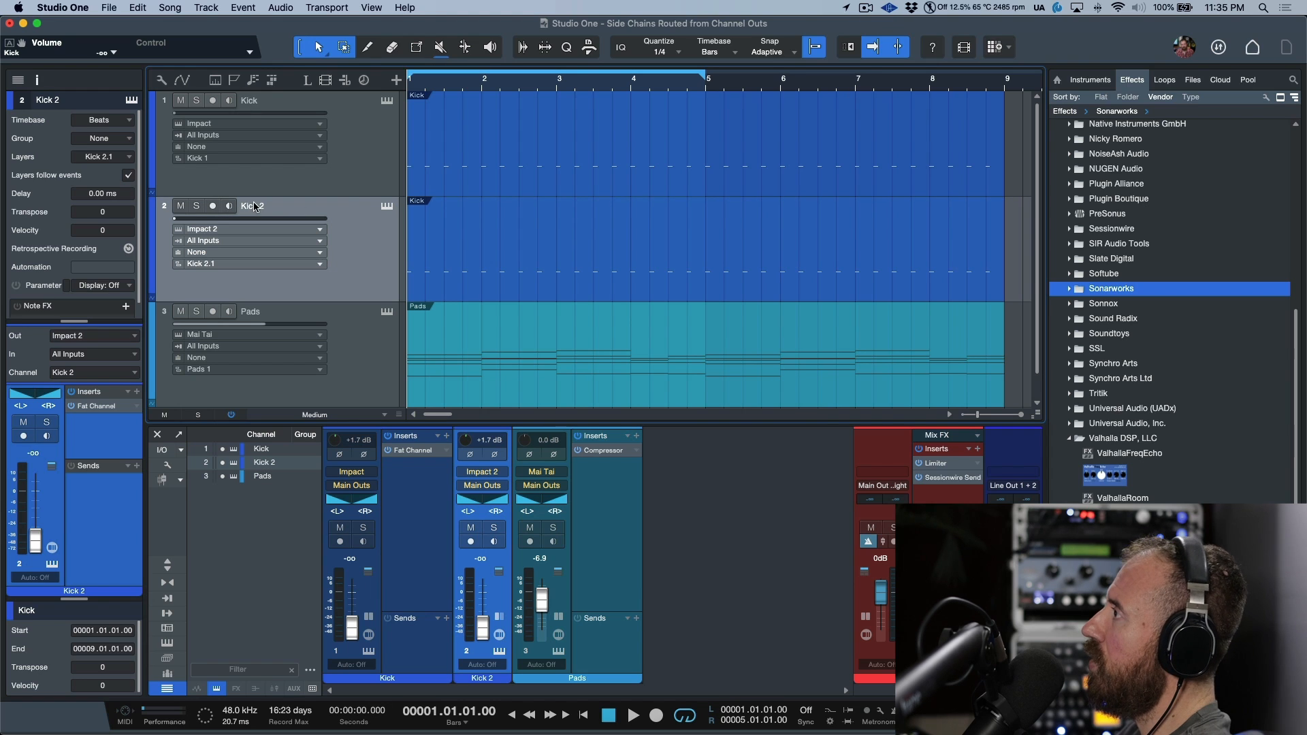
double_click(253, 205)
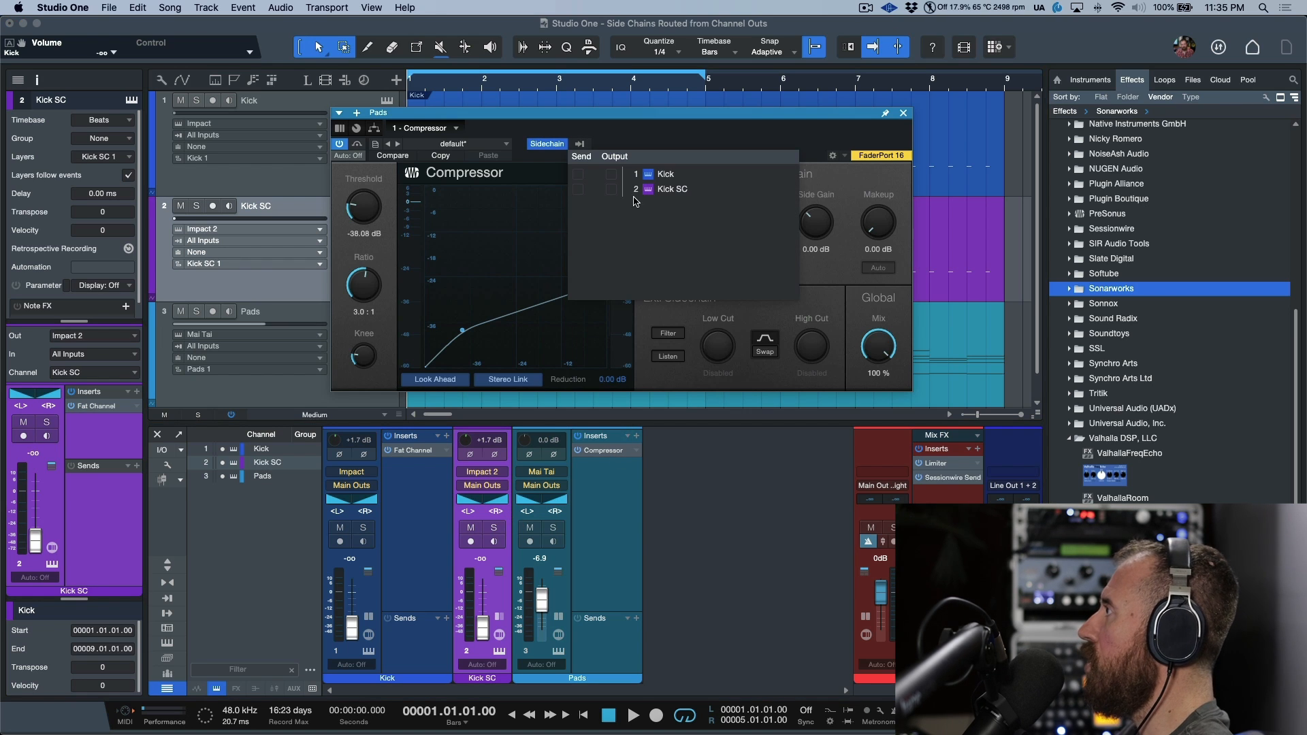
mouse_move(614, 192)
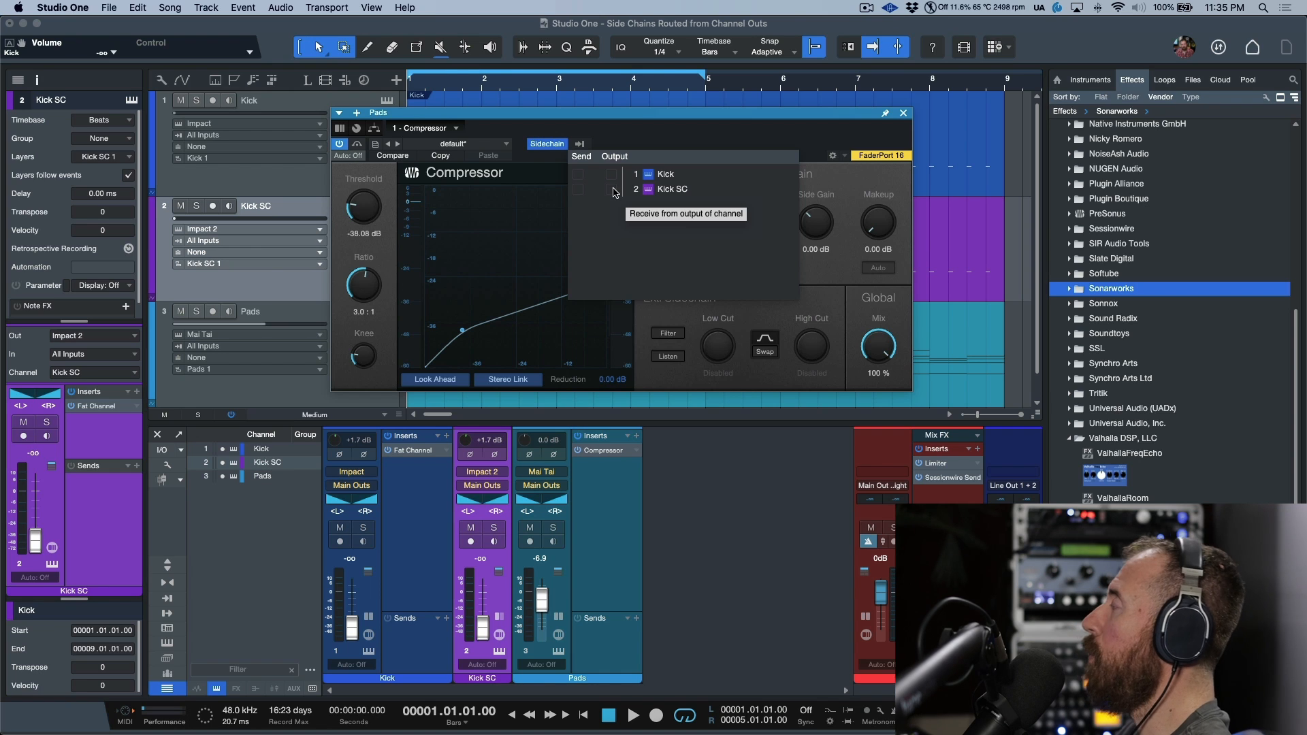
- Tick Kick SC's channel Output as the Pads Compressor sidechain source and close the window
click(611, 189)
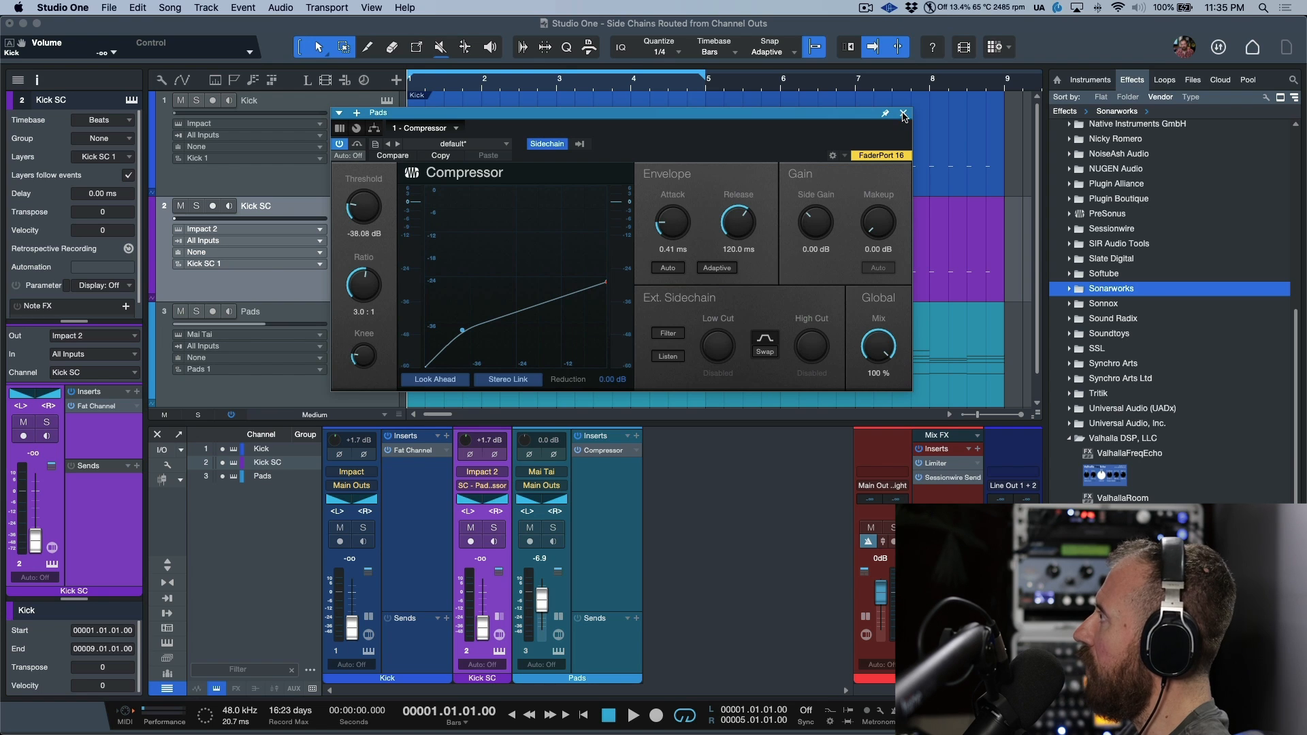
click(903, 113)
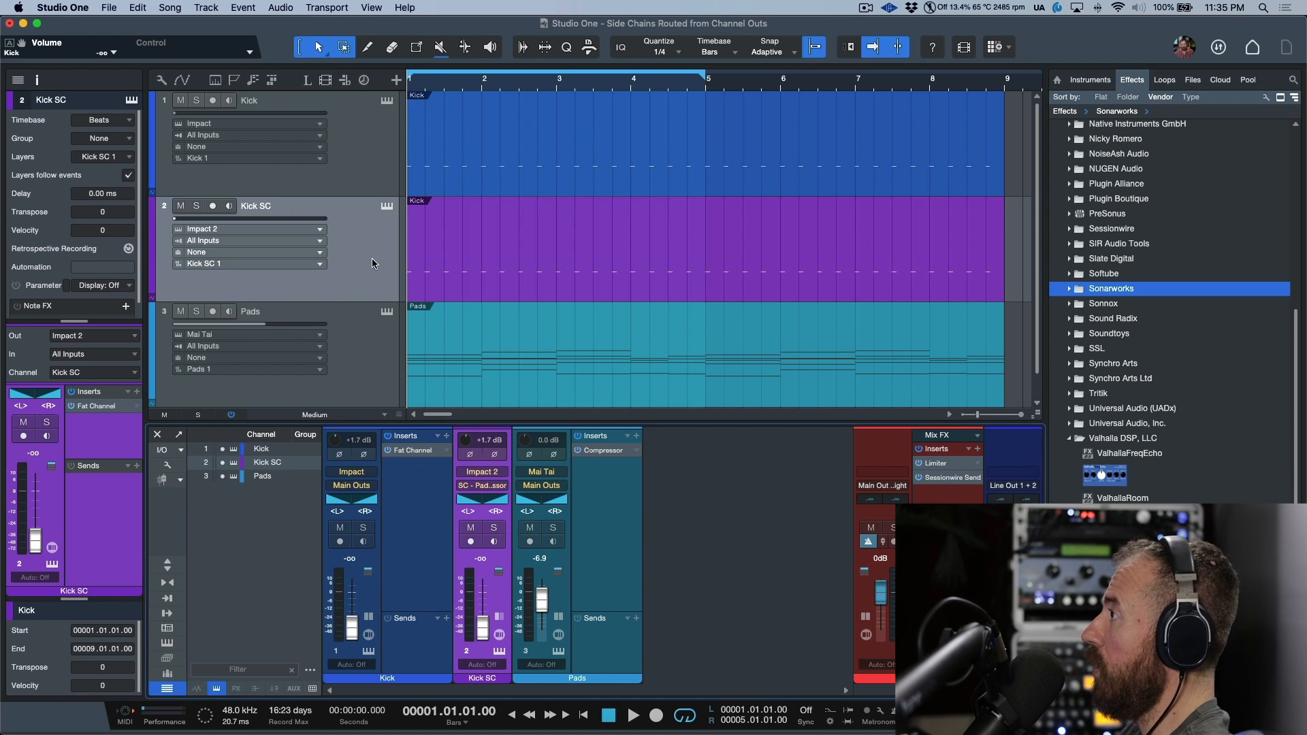
mouse_move(296, 120)
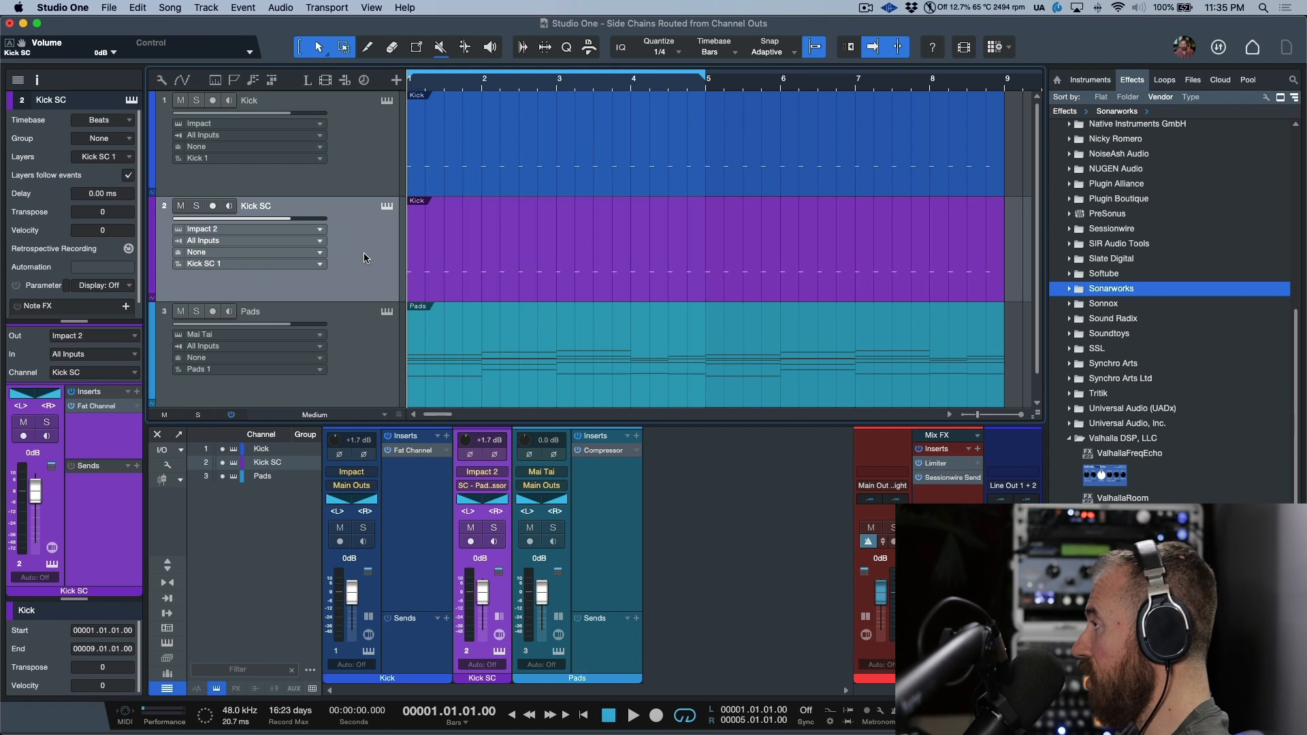
- Mute Kick SC and solo the Pads track so it plays alone
click(196, 205)
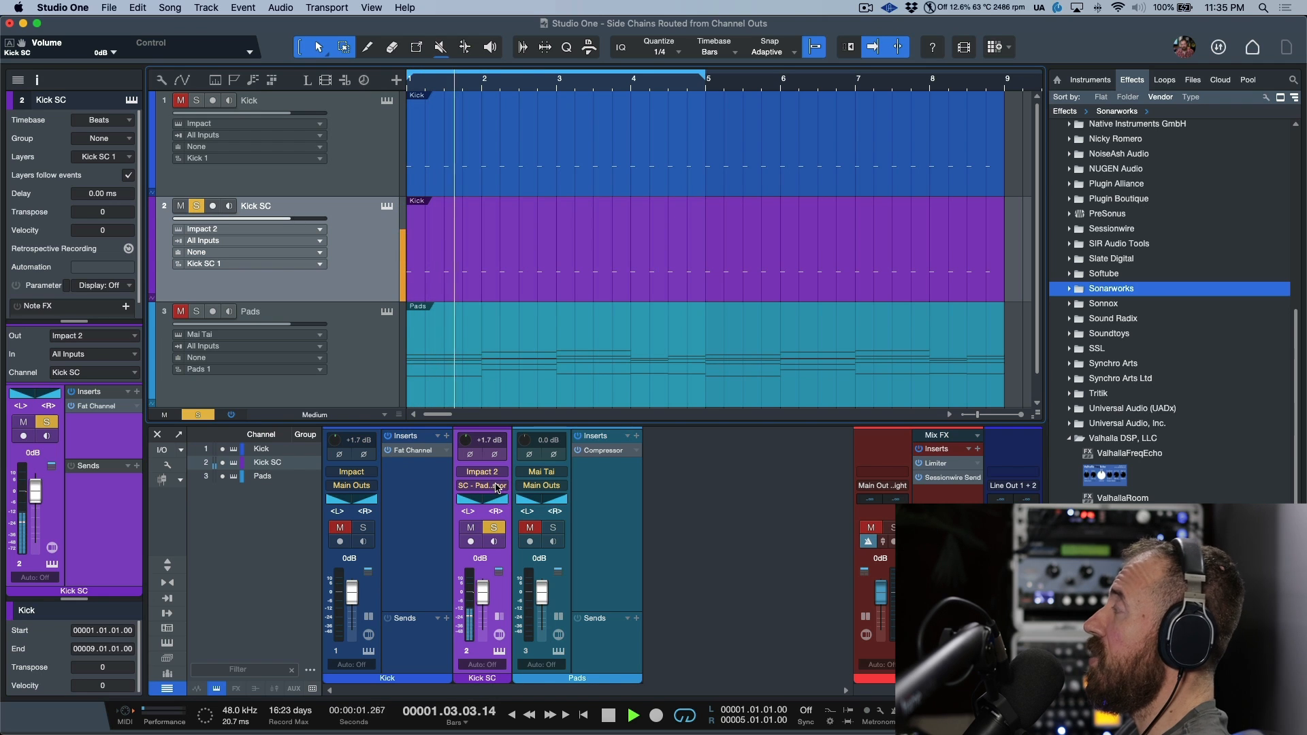
mouse_move(482, 485)
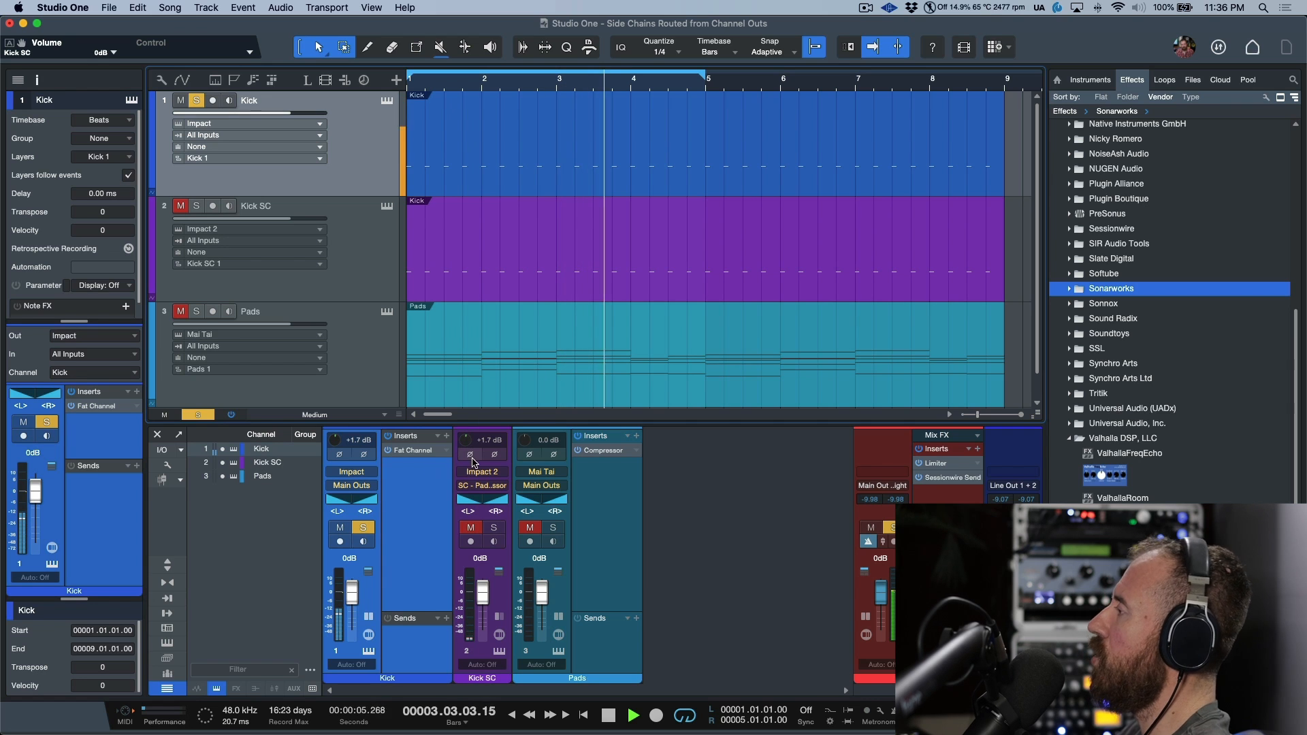
click(251, 311)
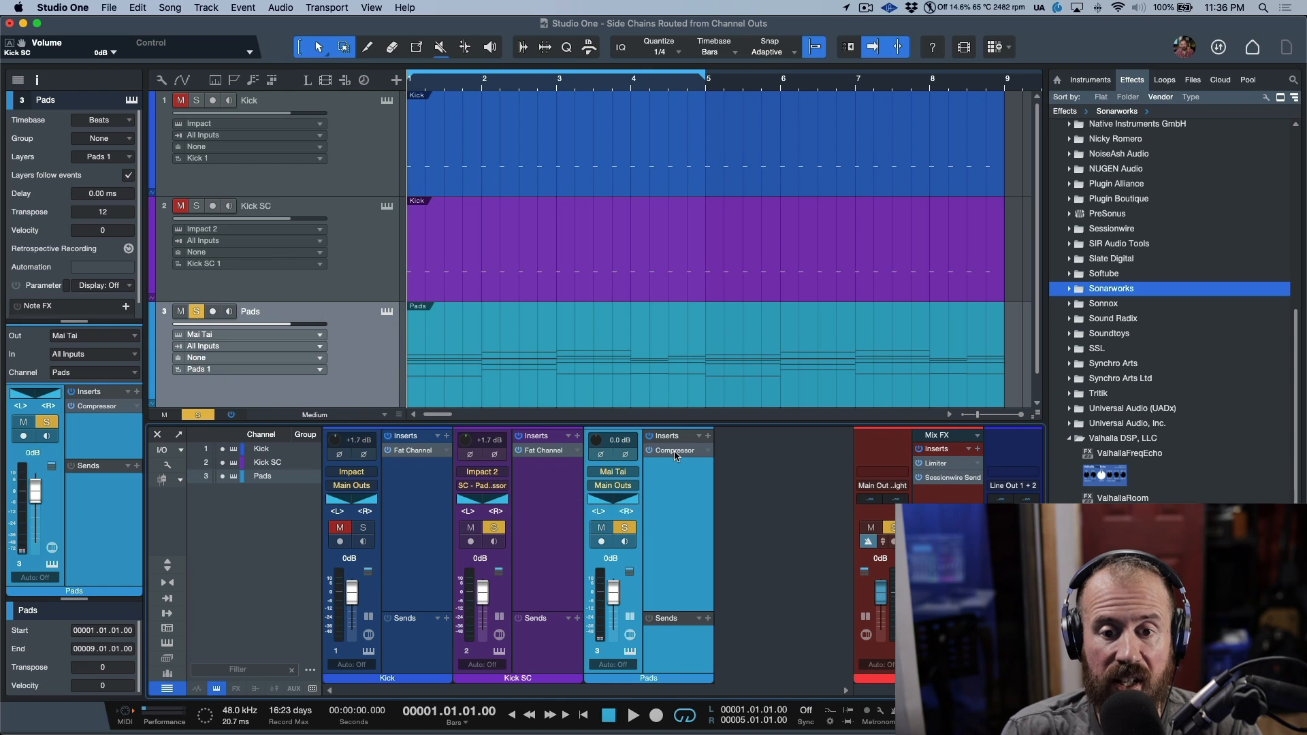
- Shift-solo Kick SC to make it solo-safe, then play to hear it still feeding the sidechain
click(673, 450)
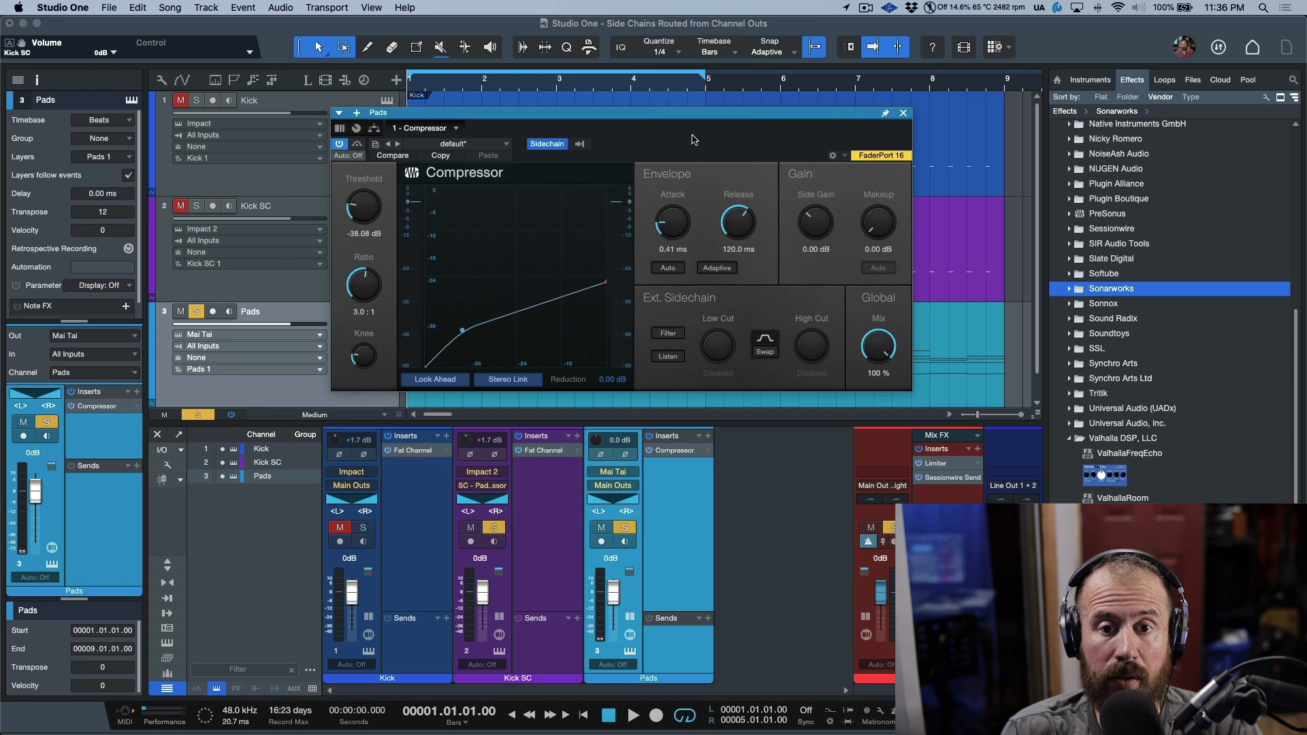
click(903, 113)
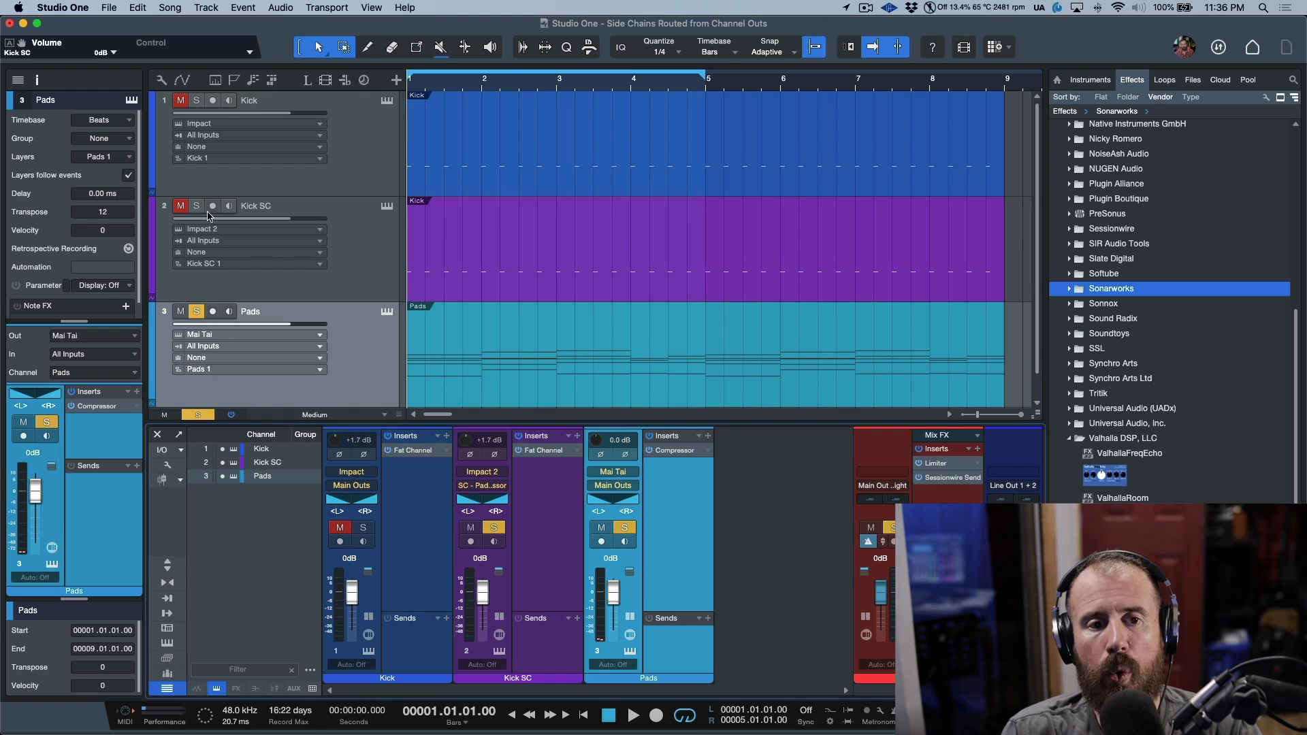
mouse_move(196, 206)
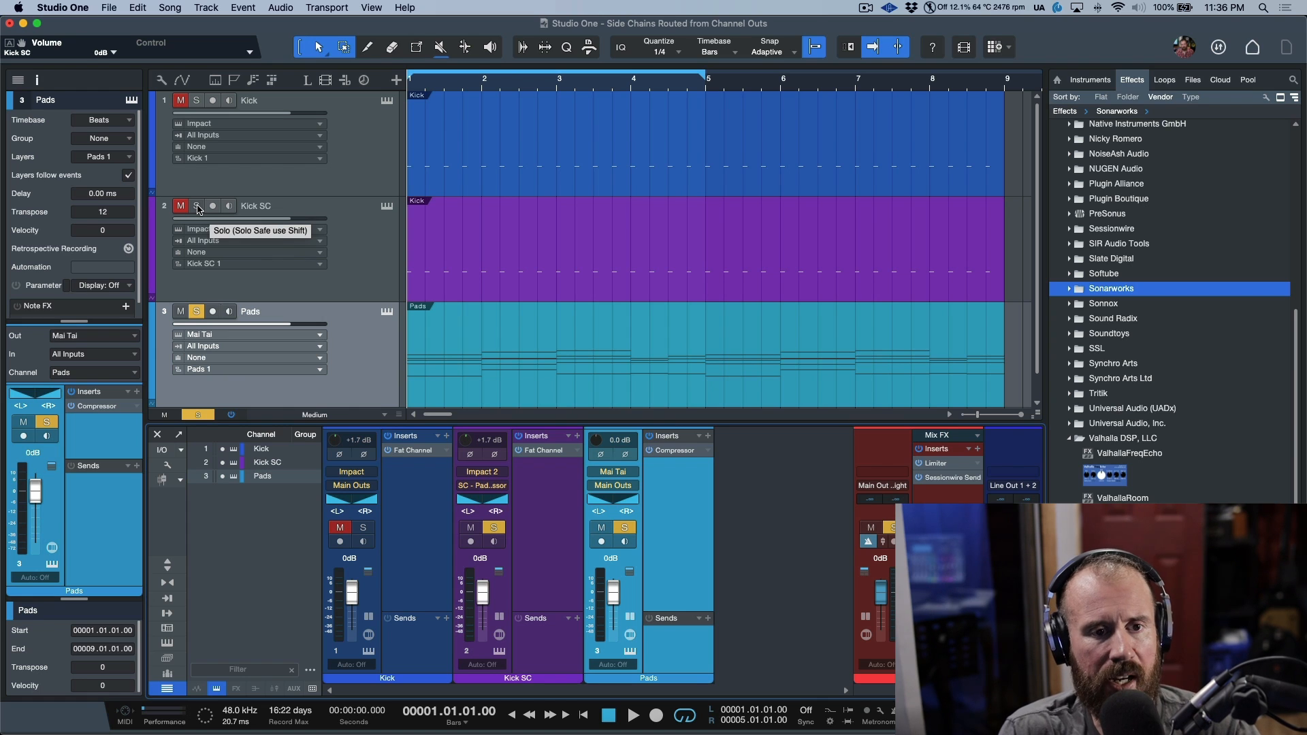
click(196, 205)
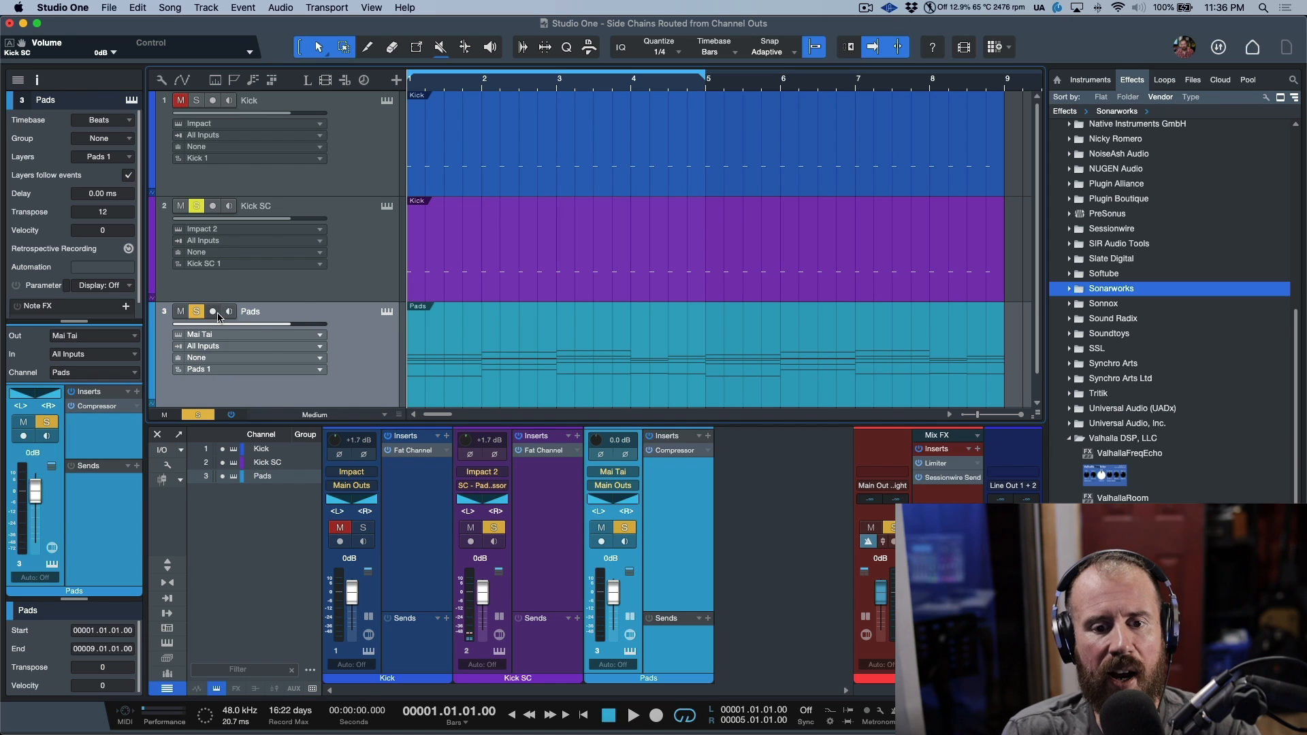
click(633, 714)
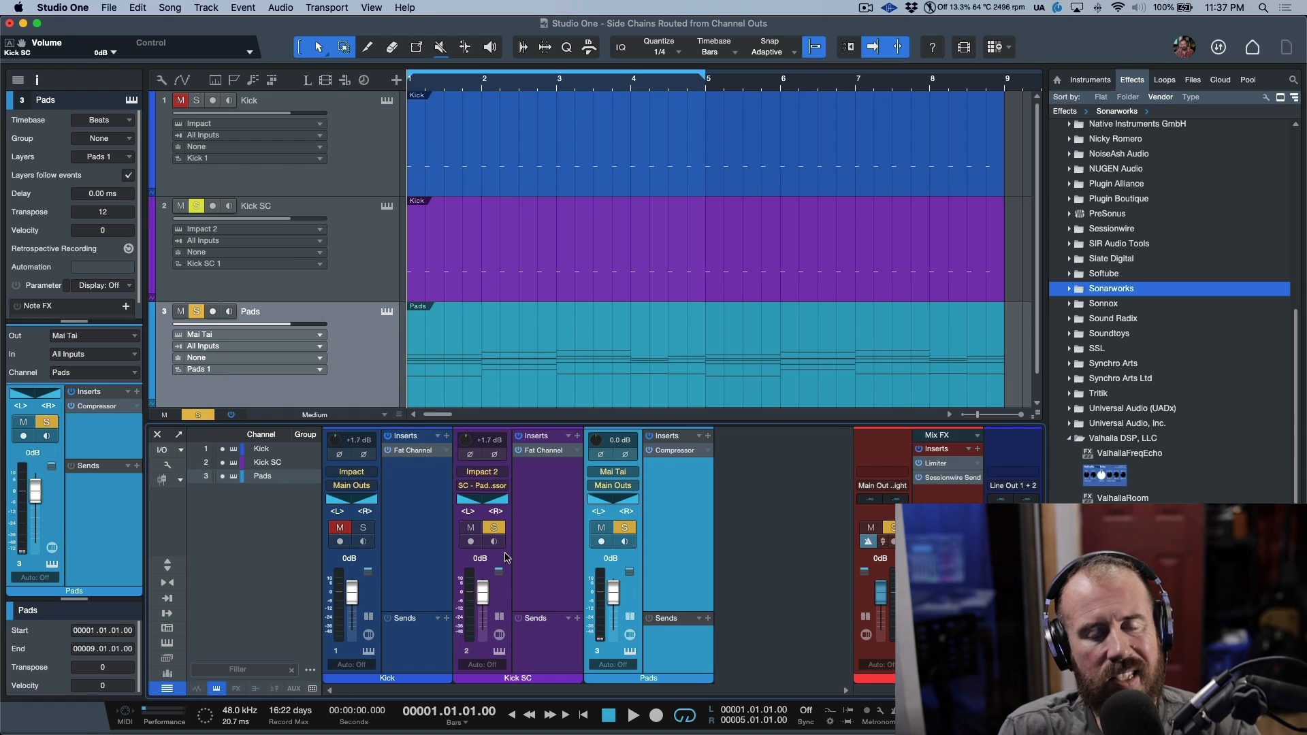
mouse_move(495, 586)
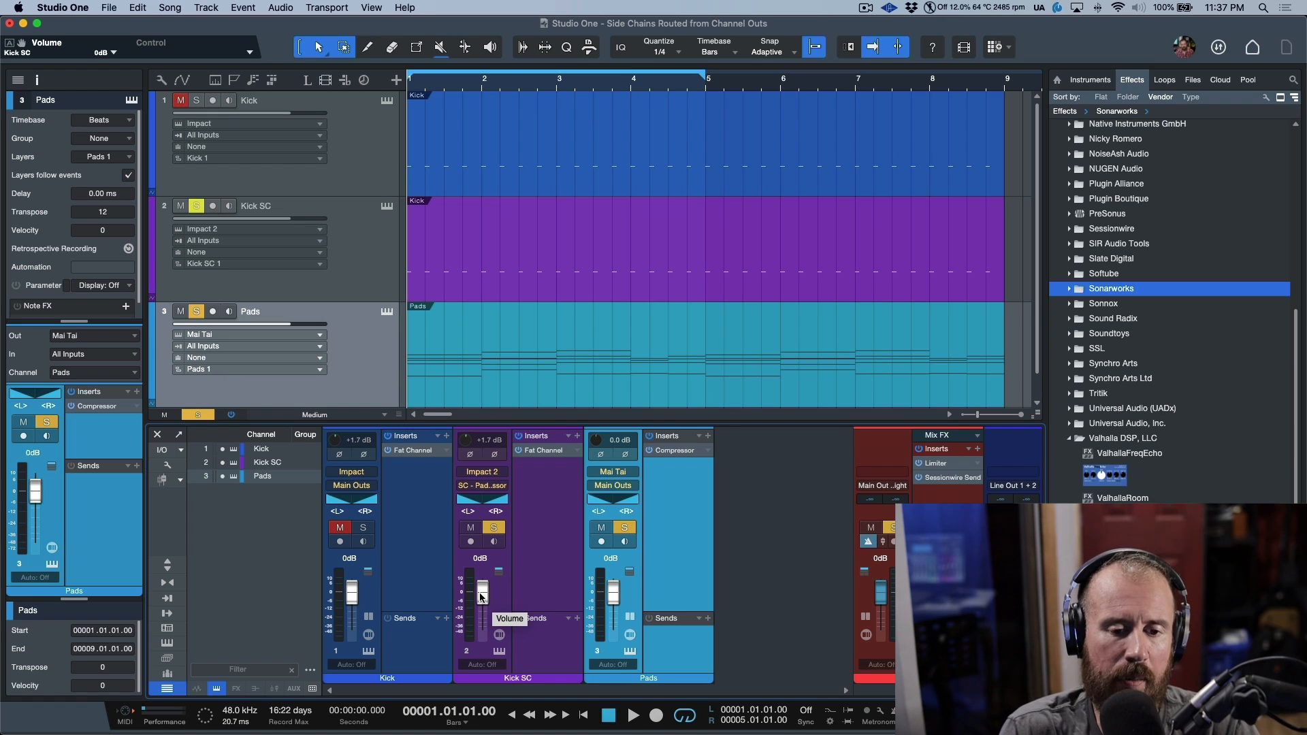
- Raise the Kick SC fader to +10 dB during playback, then return it to 0 dB
drag(479, 584, 479, 621)
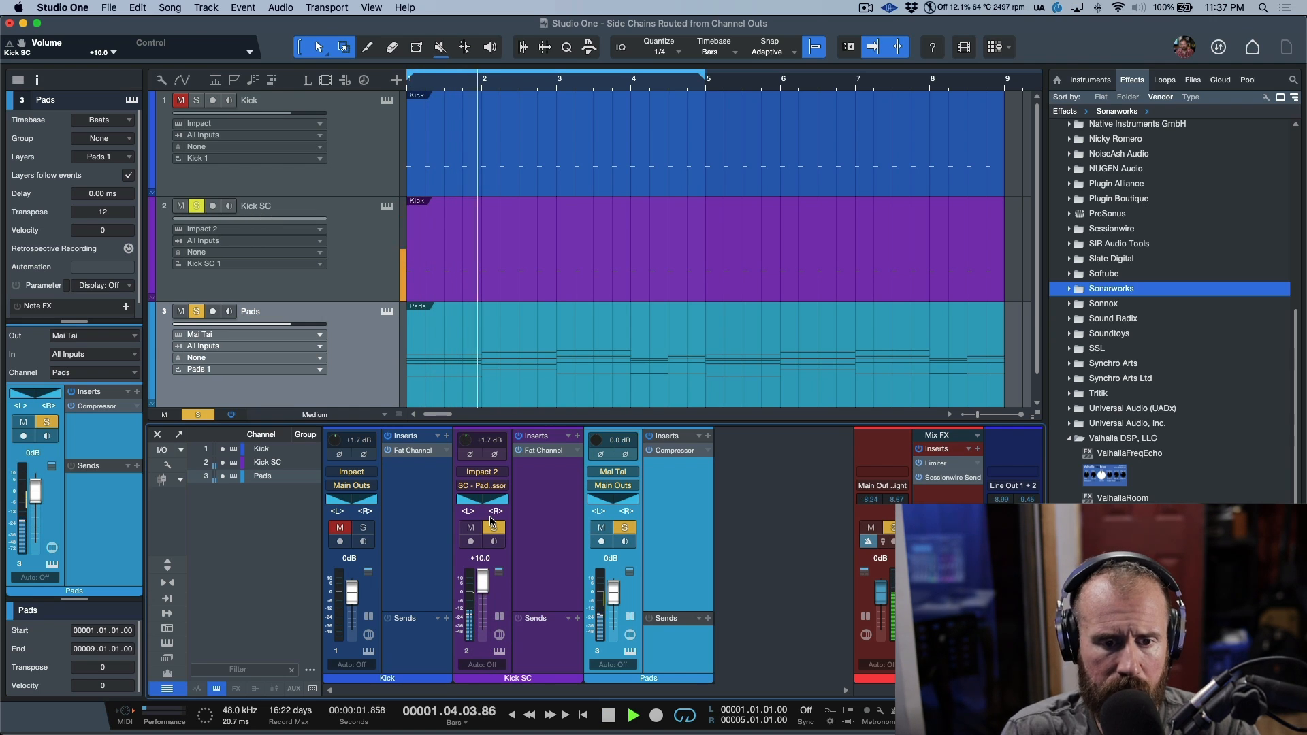
drag(480, 585, 480, 637)
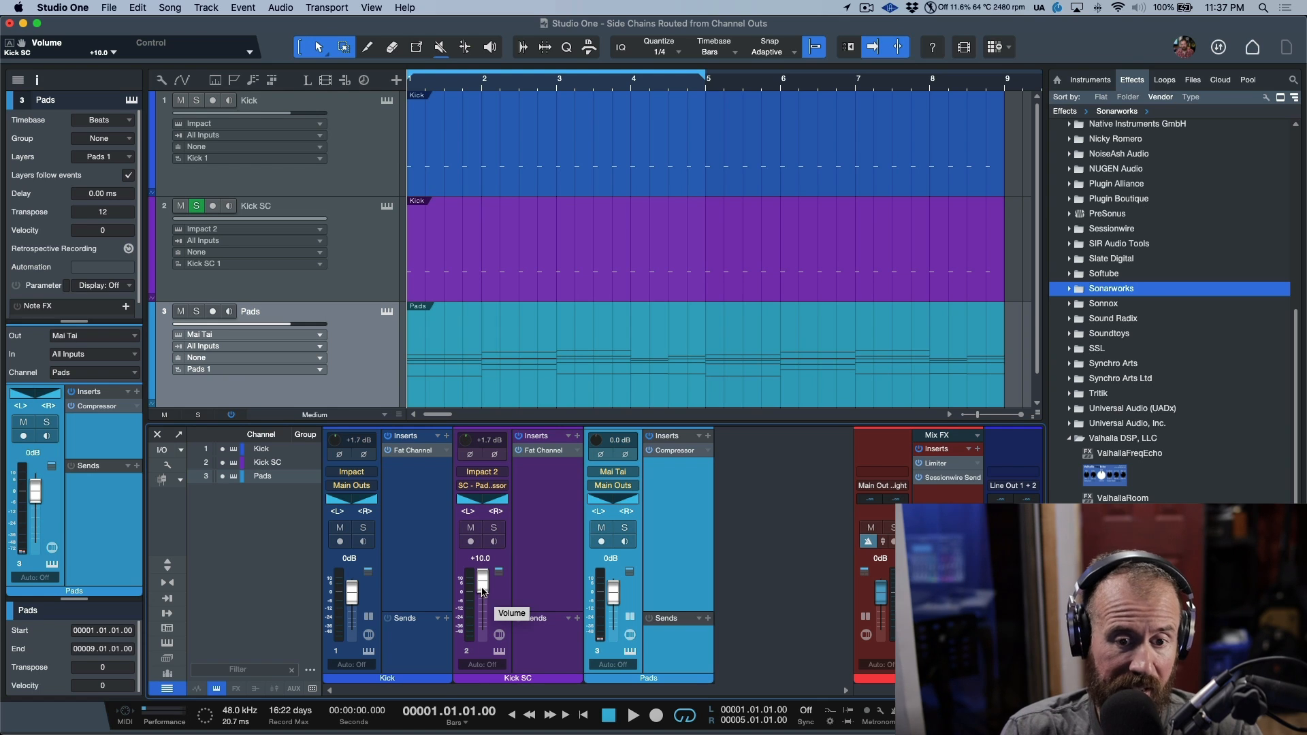
drag(482, 581, 482, 593)
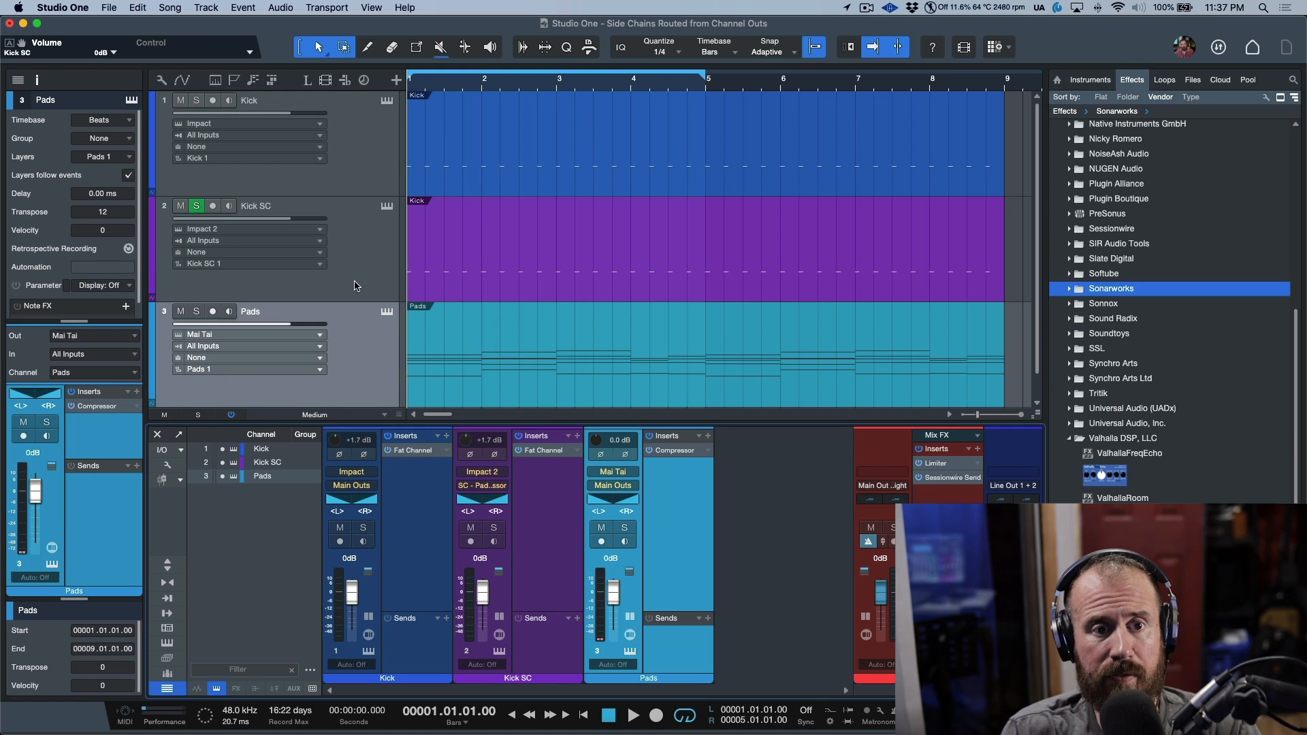
mouse_move(356, 152)
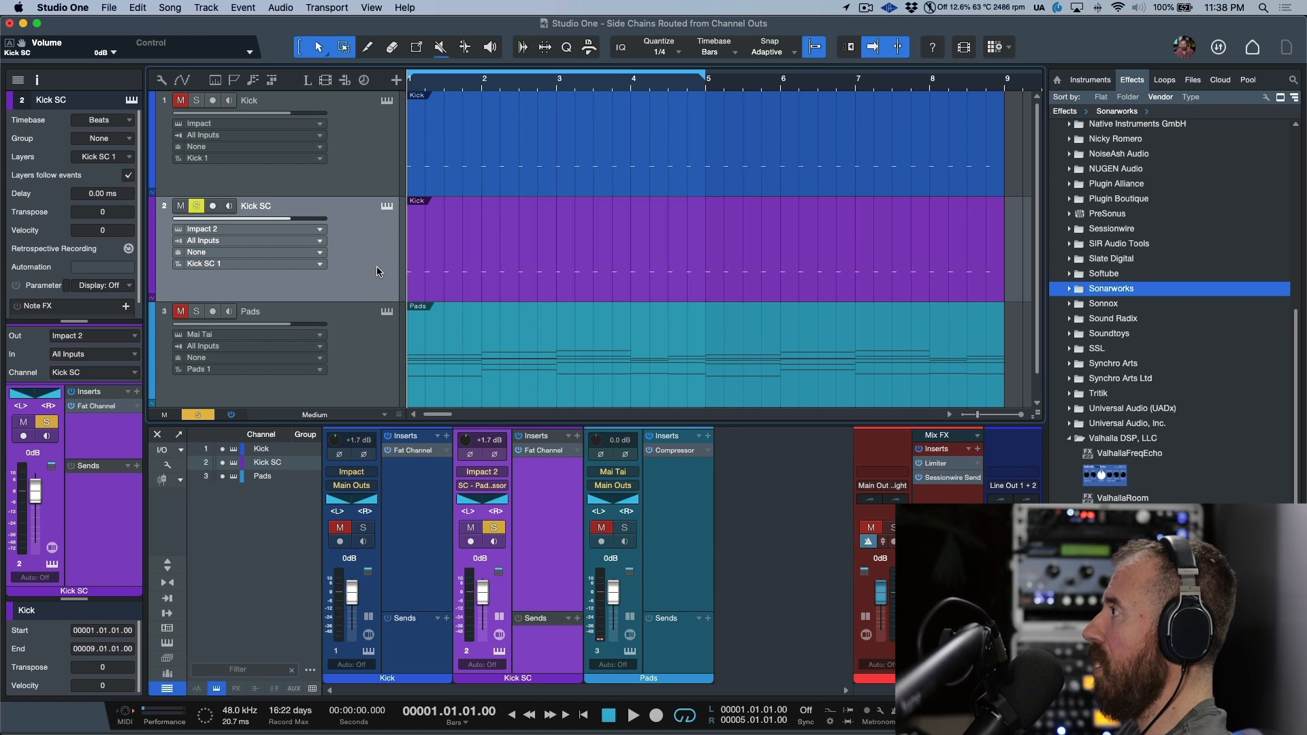
mouse_move(377, 302)
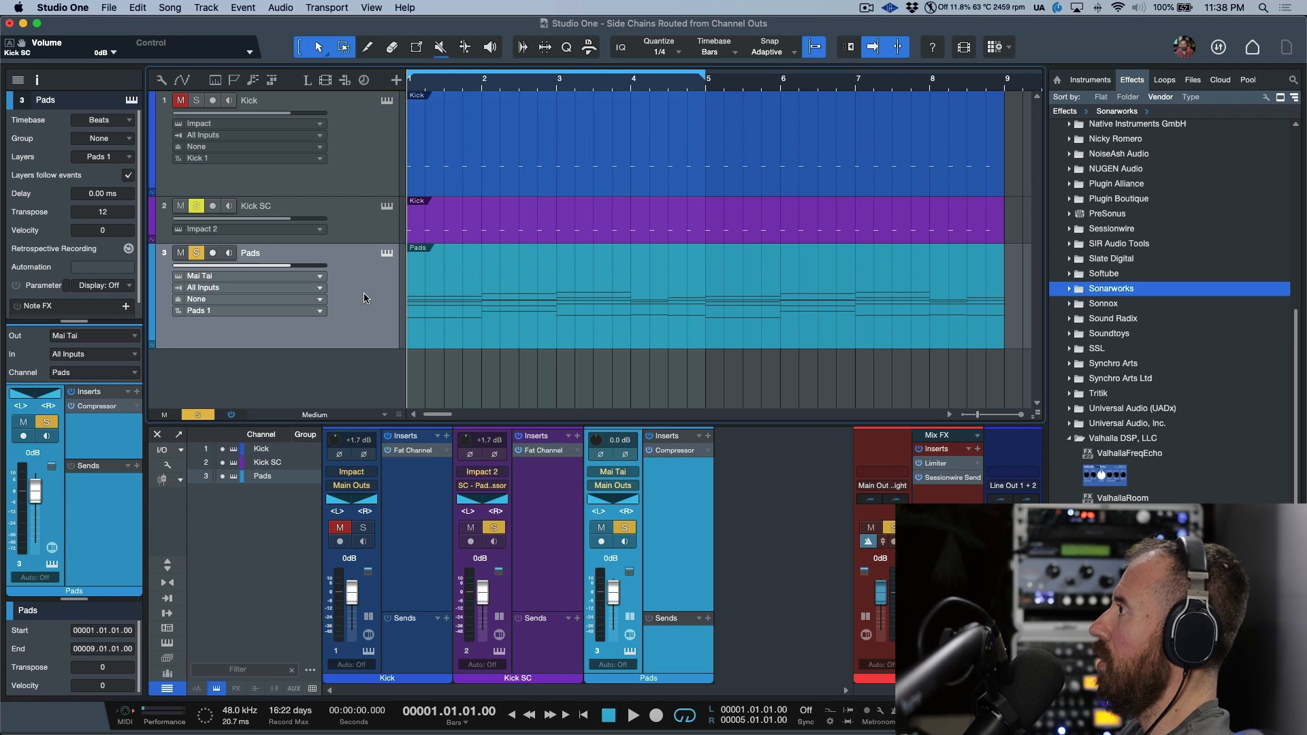
mouse_move(379, 306)
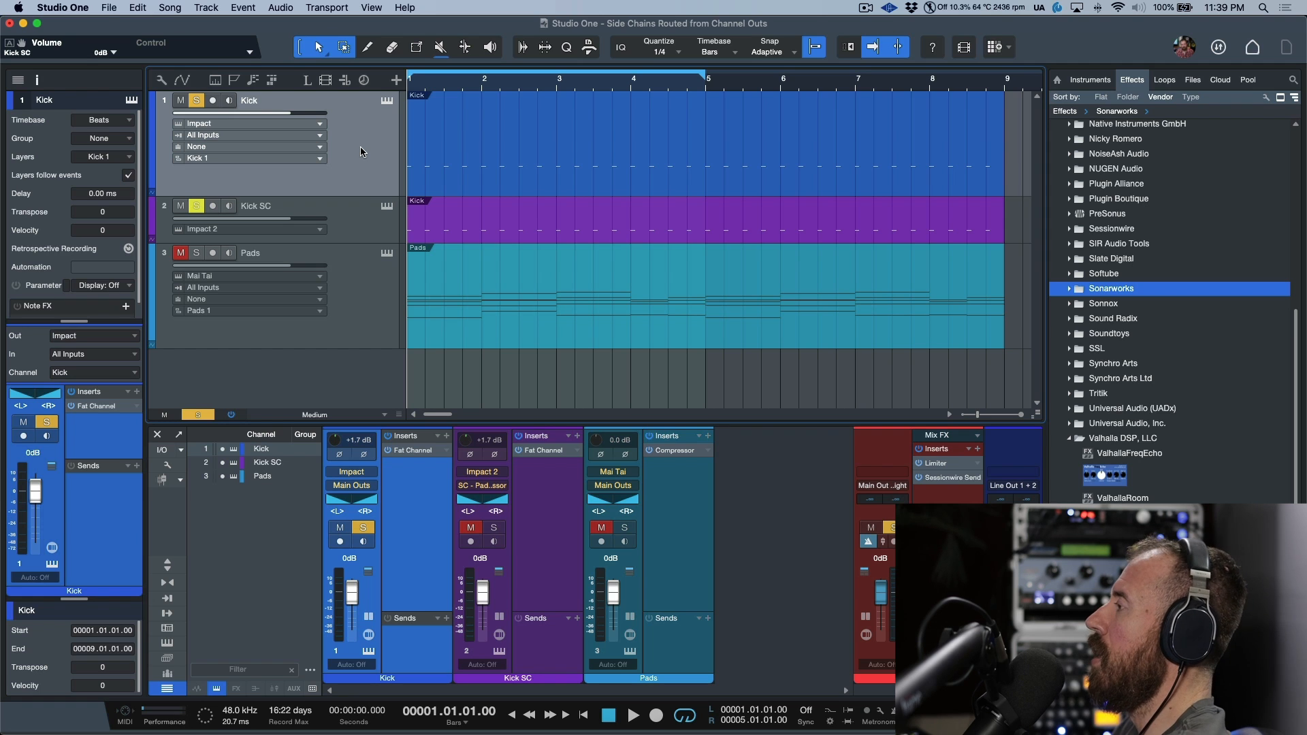
mouse_move(364, 151)
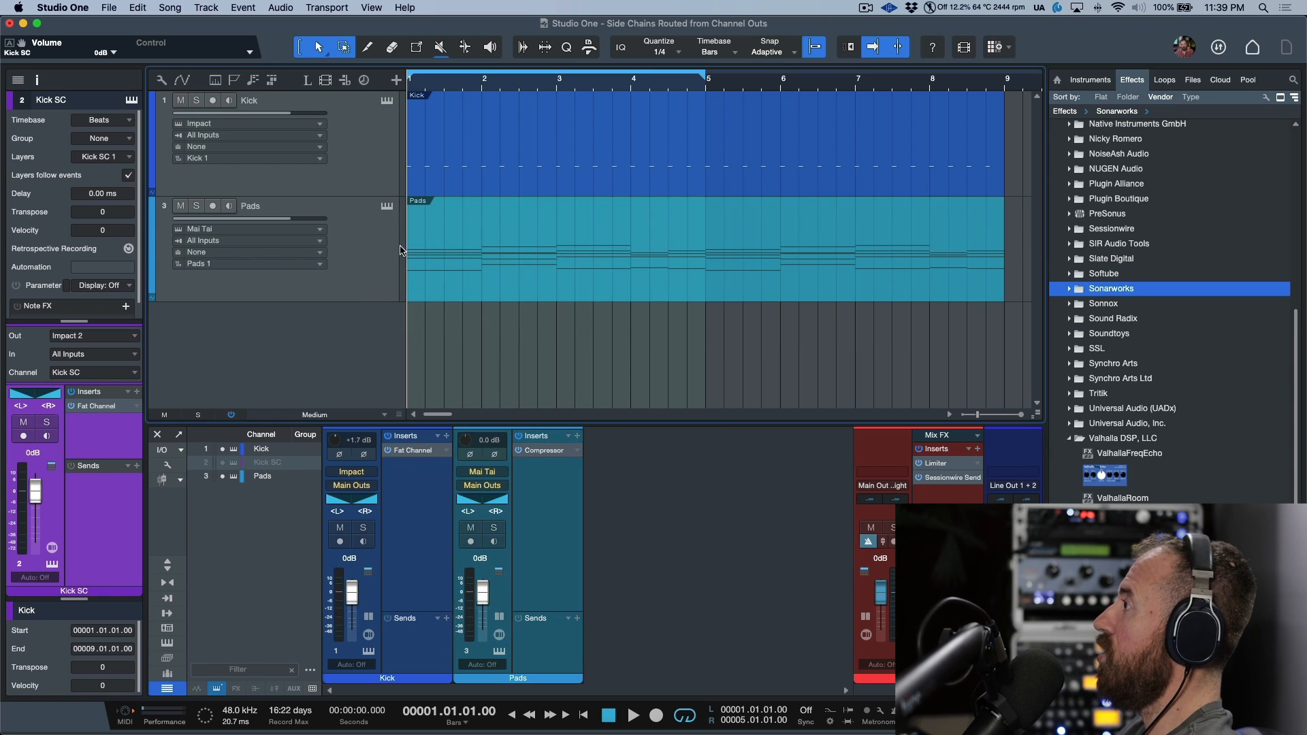
click(169, 471)
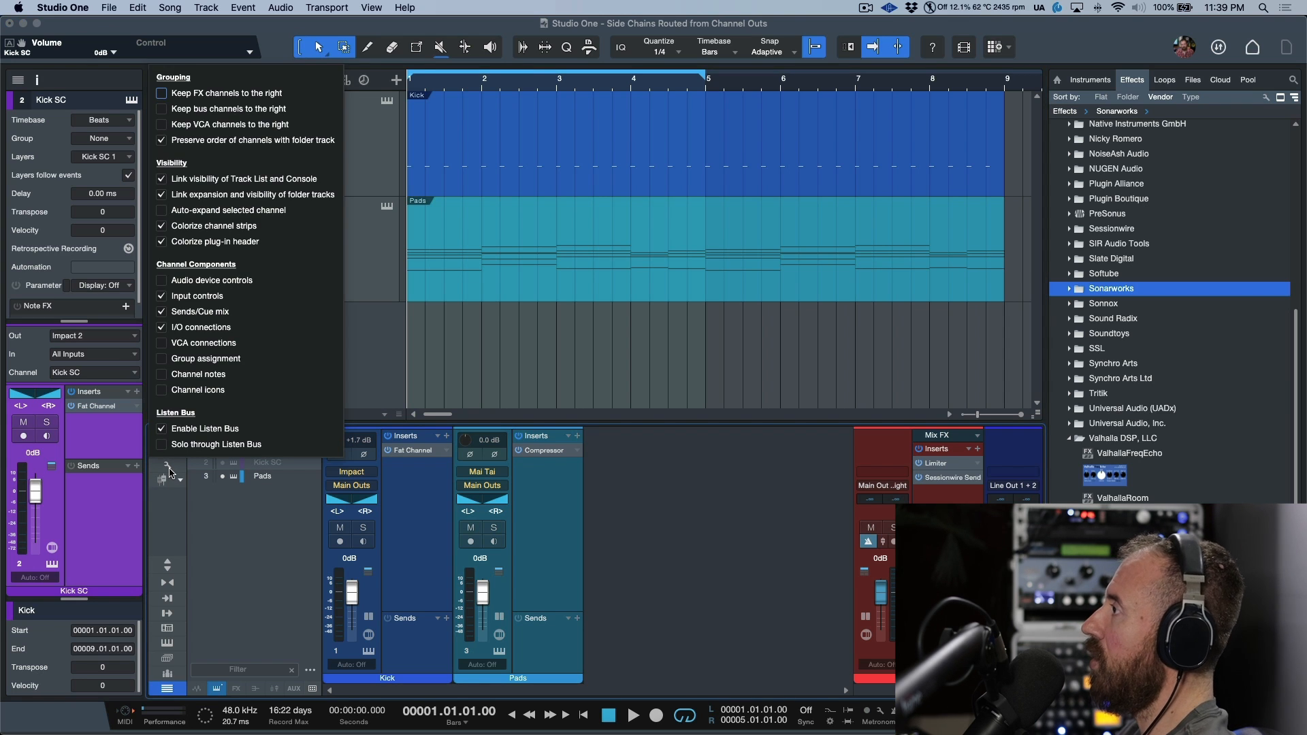
mouse_move(228, 198)
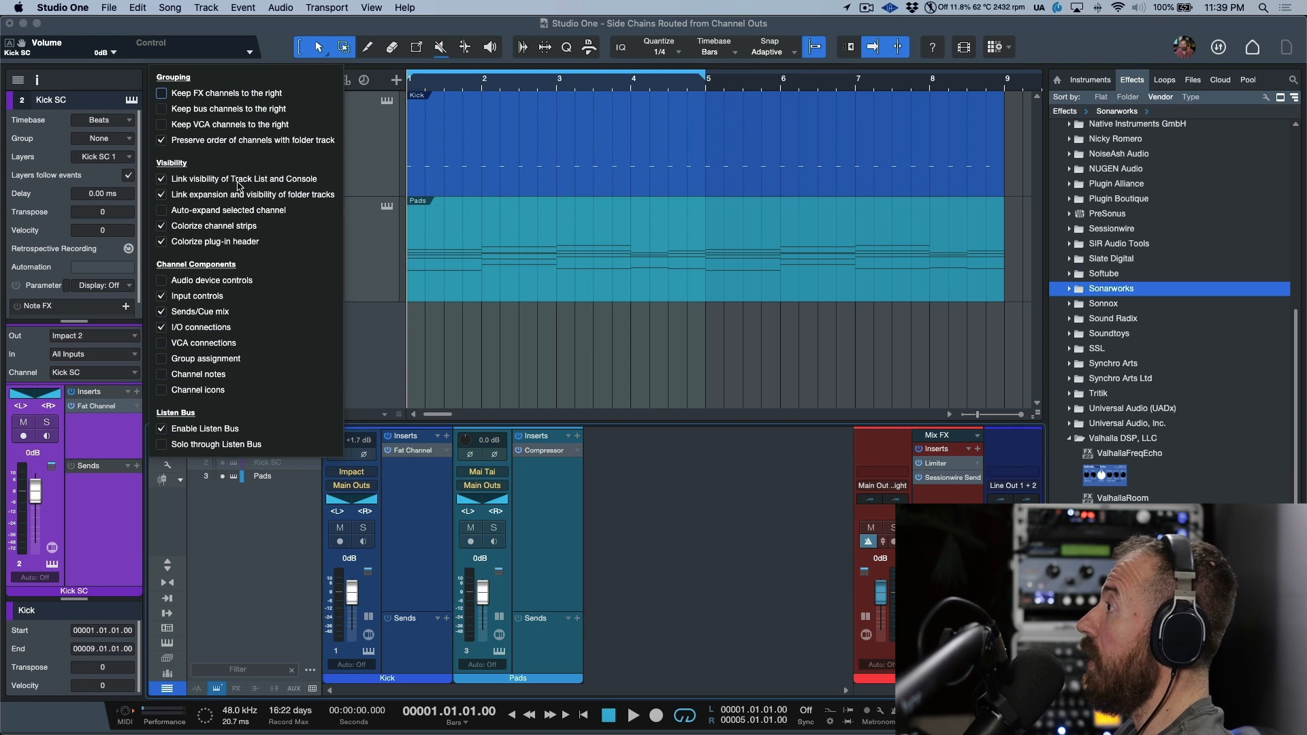
mouse_move(259, 202)
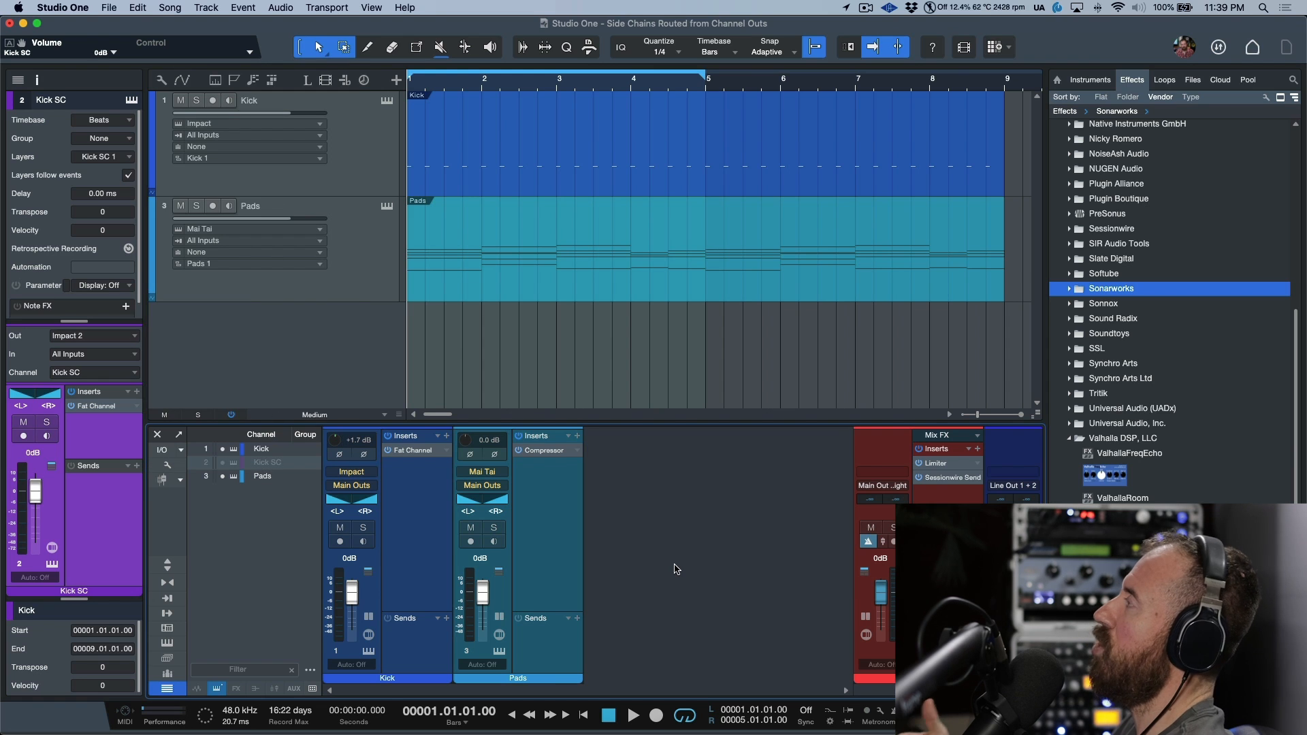
mouse_move(329, 317)
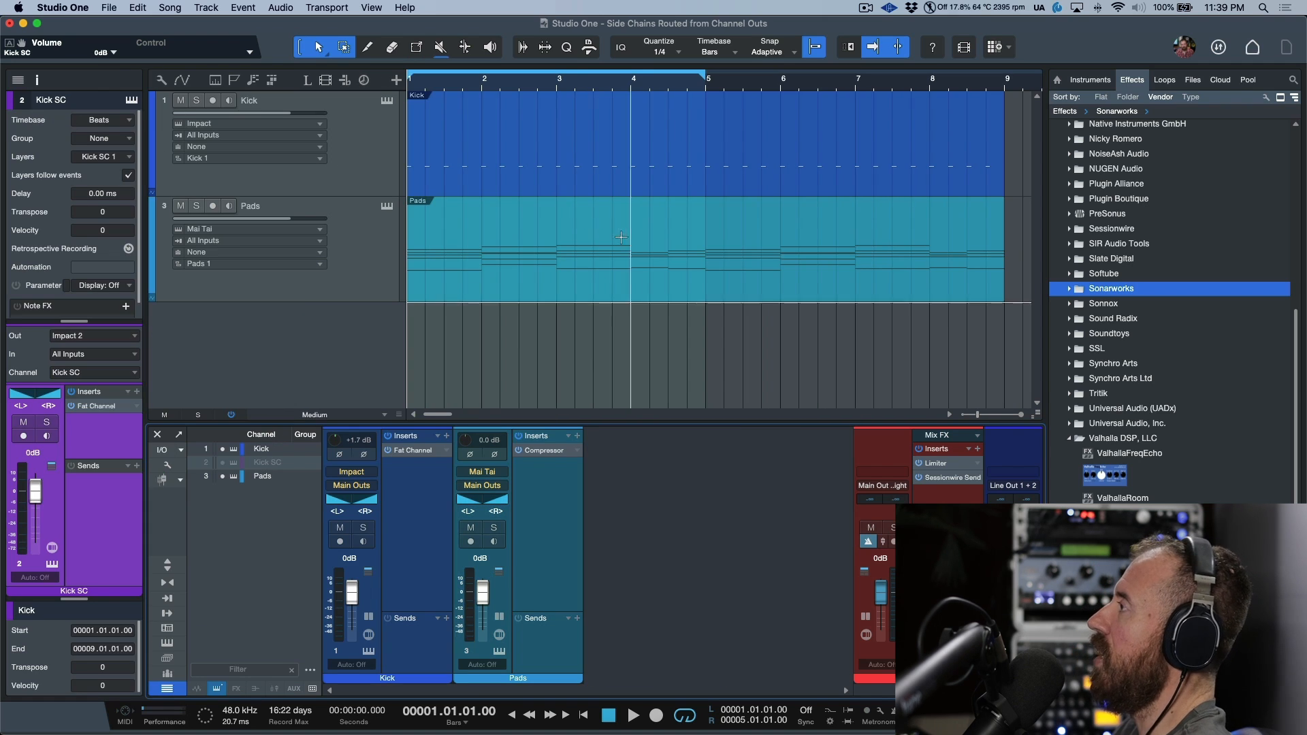
mouse_move(381, 155)
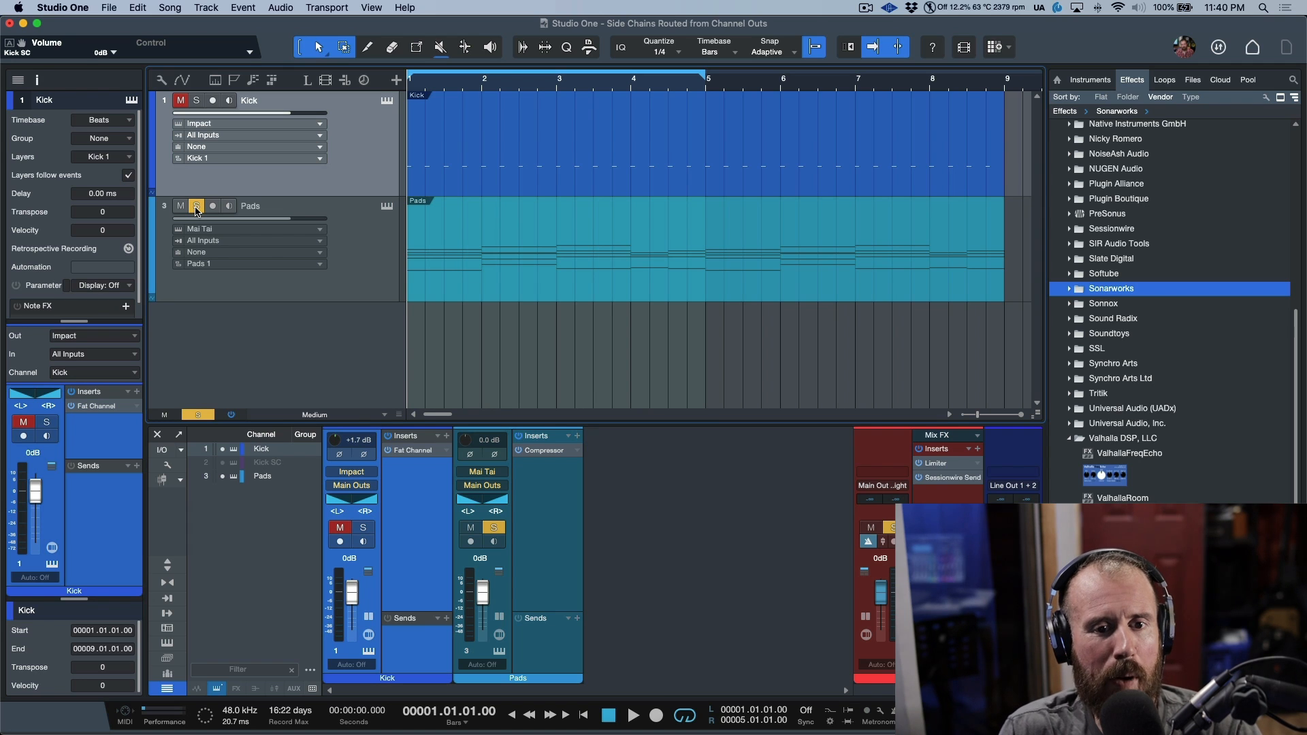
- Bring up the Pads Compressor and switch to Kick soloed with Pads muted
click(544, 450)
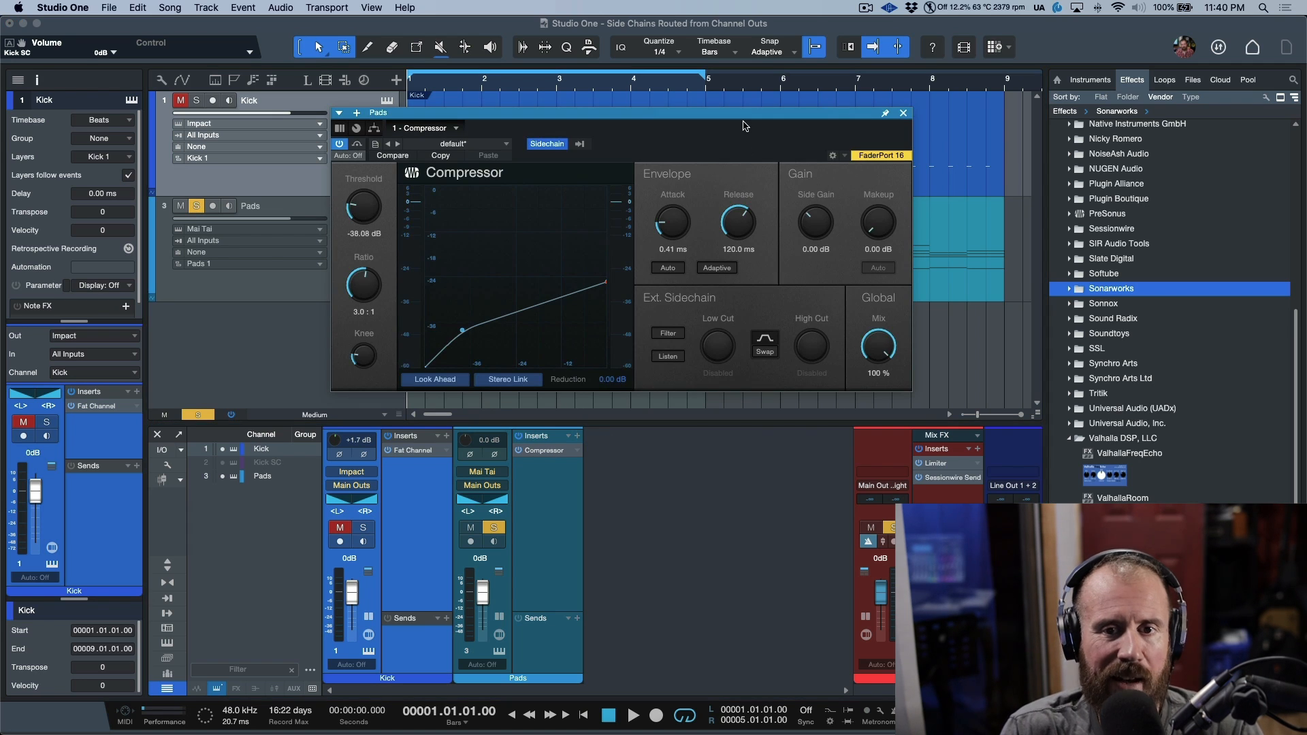
click(547, 143)
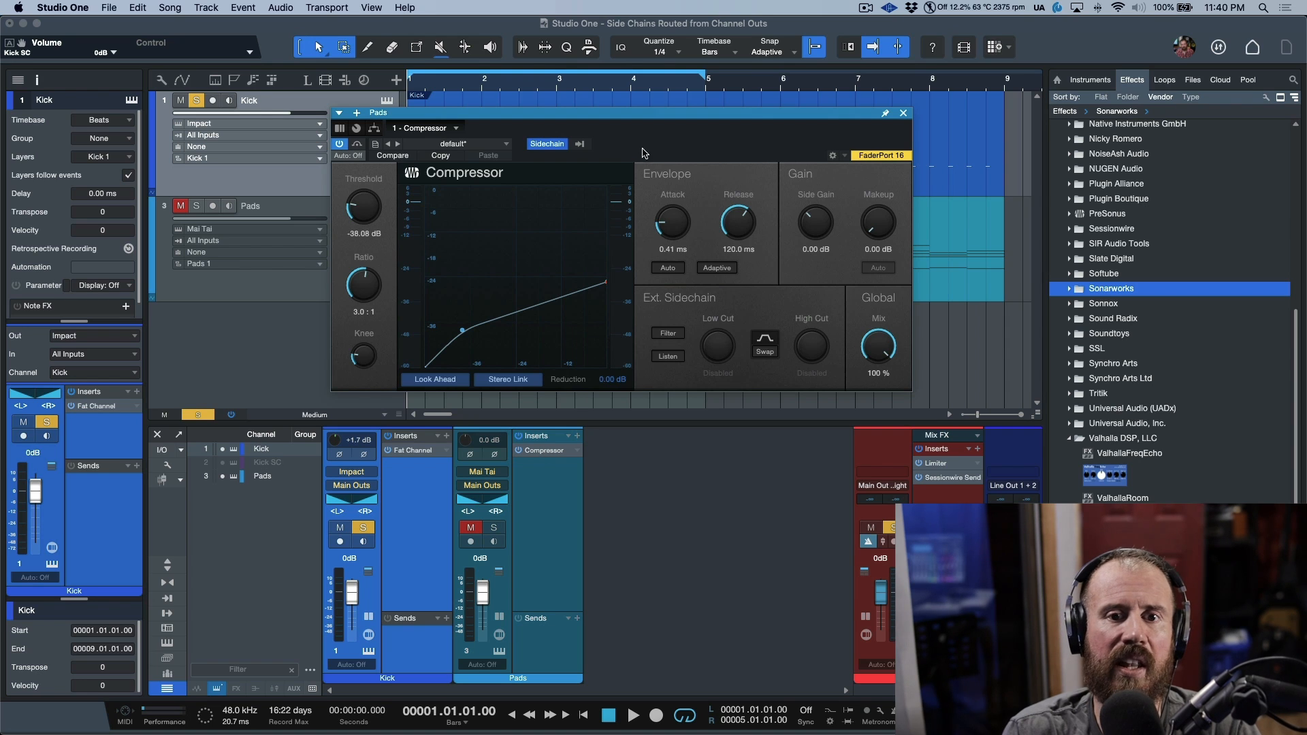
mouse_move(691, 163)
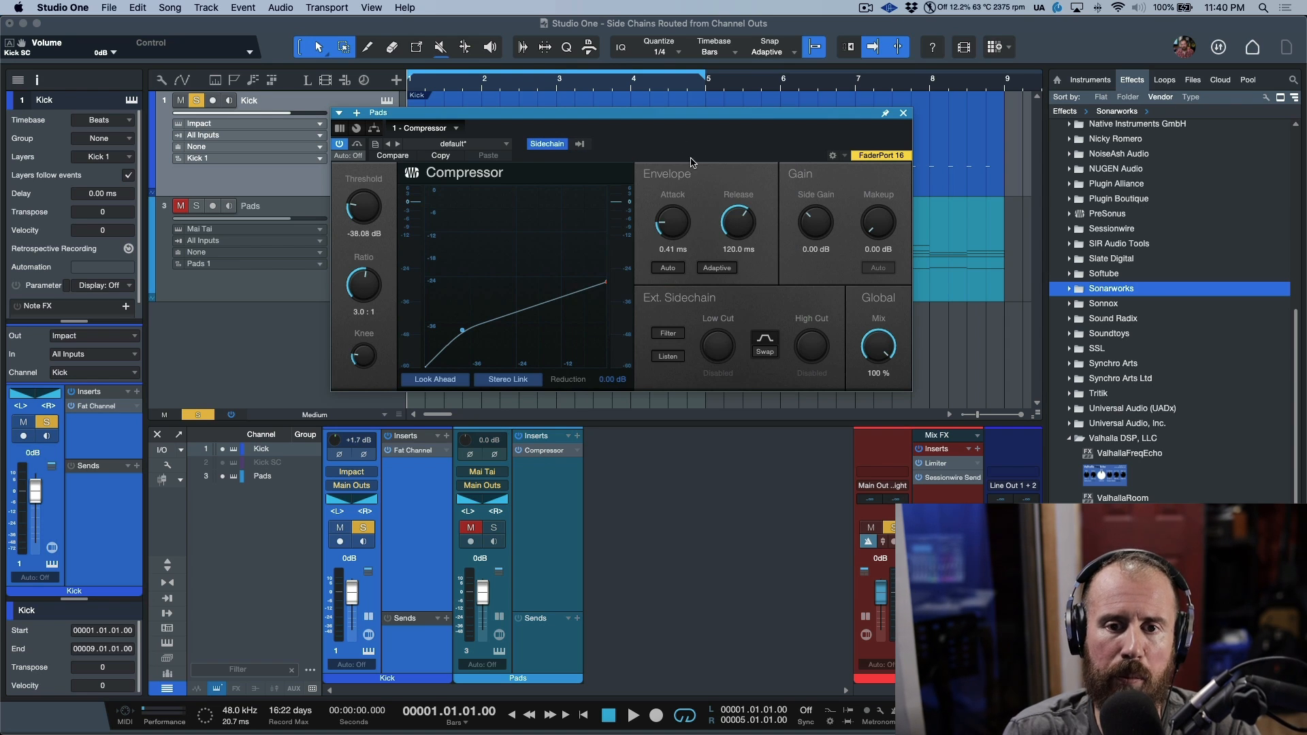
mouse_move(719, 189)
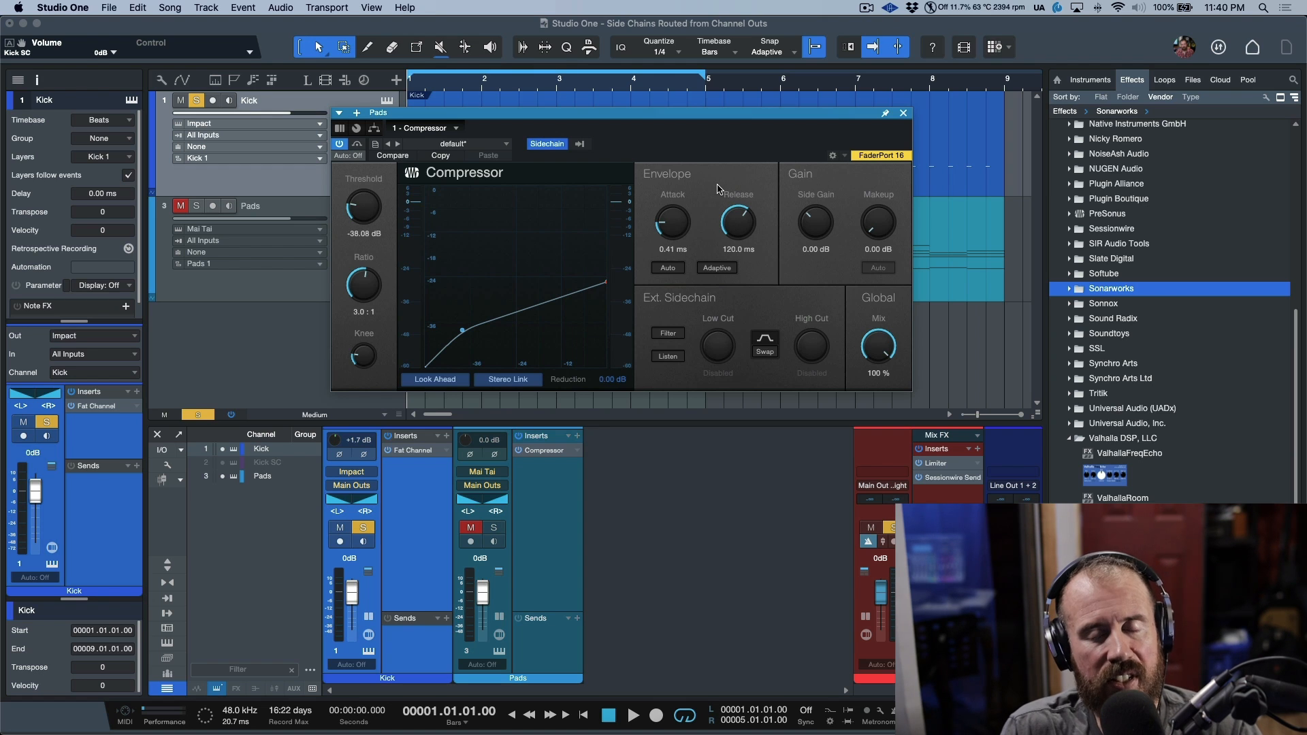